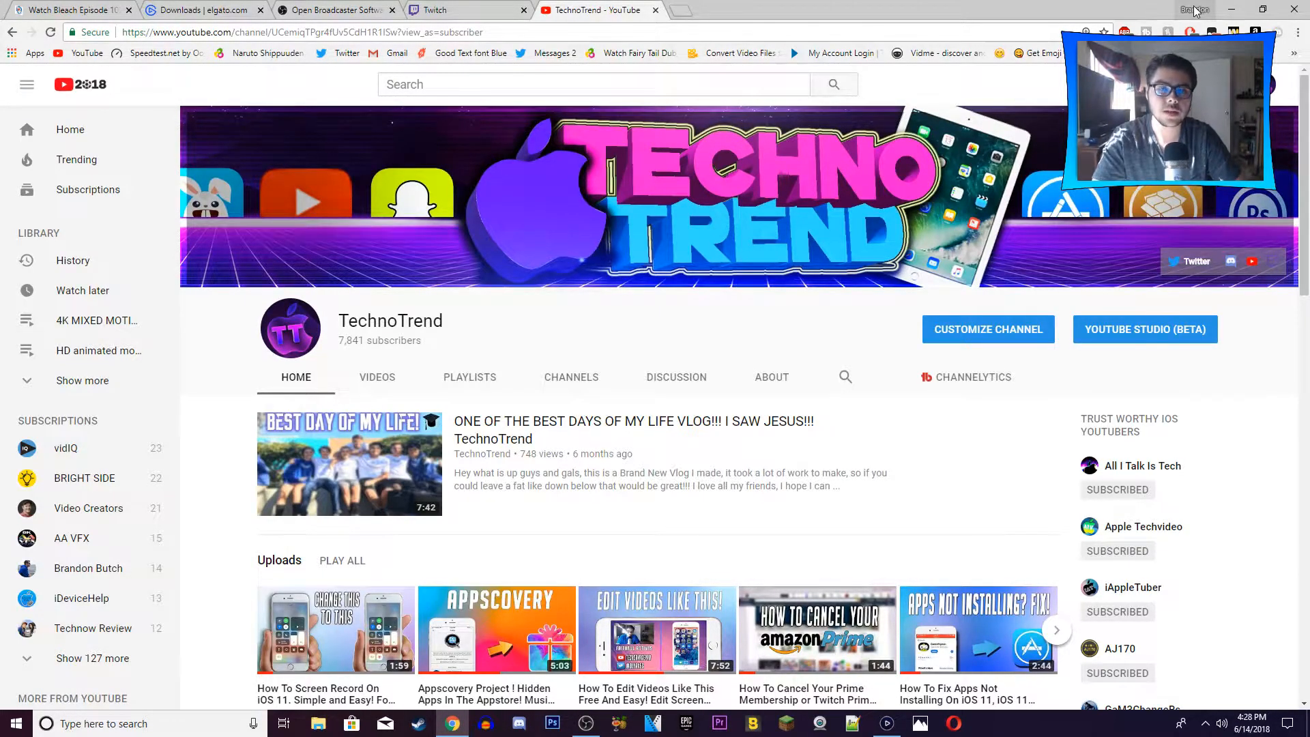
mouse_move(1217, 28)
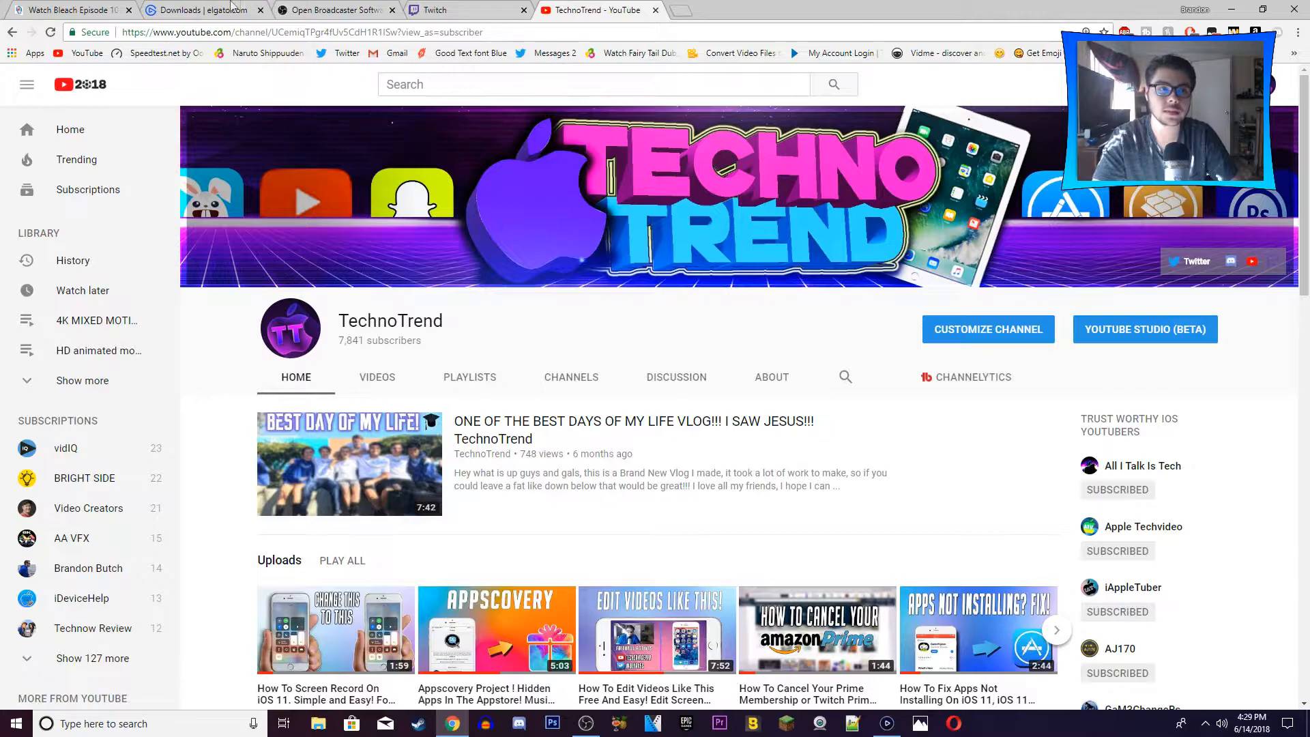
Step: View Elgato's Windows downloads page, then the OBS Studio download site in Chrome
click(201, 10)
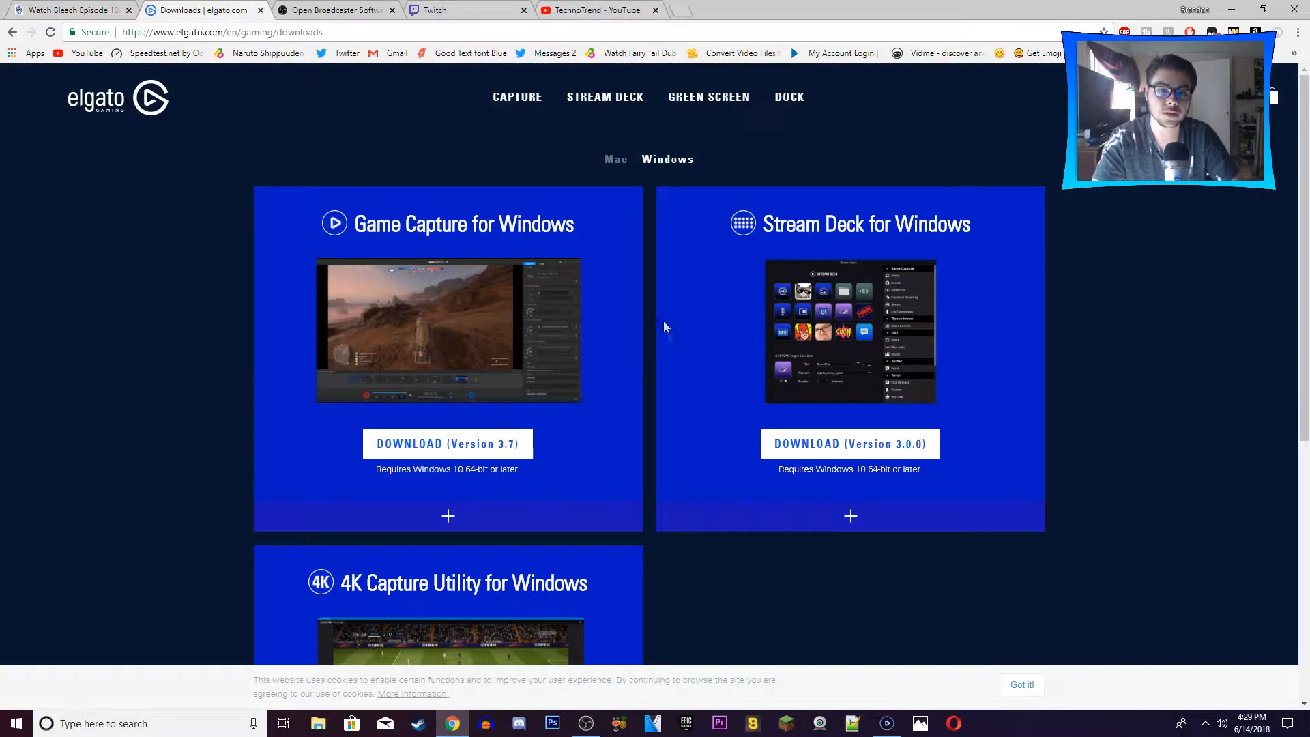
mouse_move(647, 460)
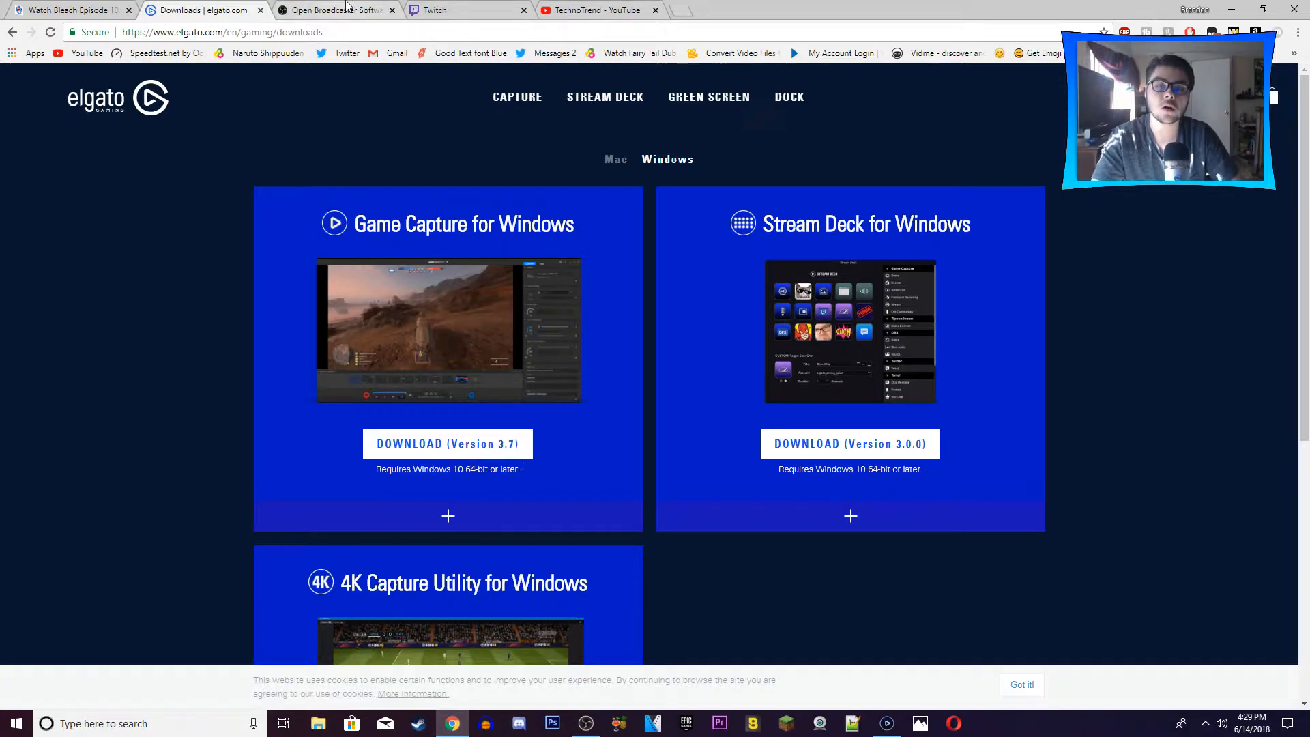
click(334, 9)
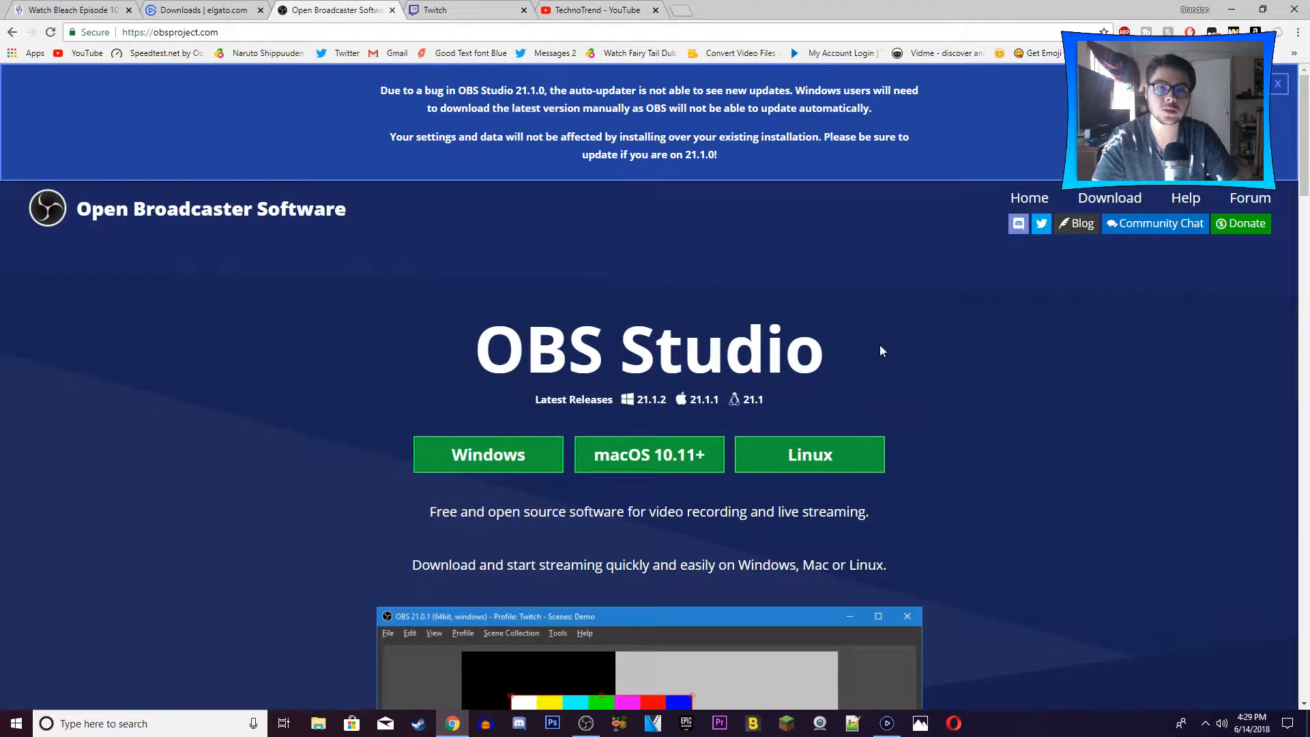
mouse_move(545, 280)
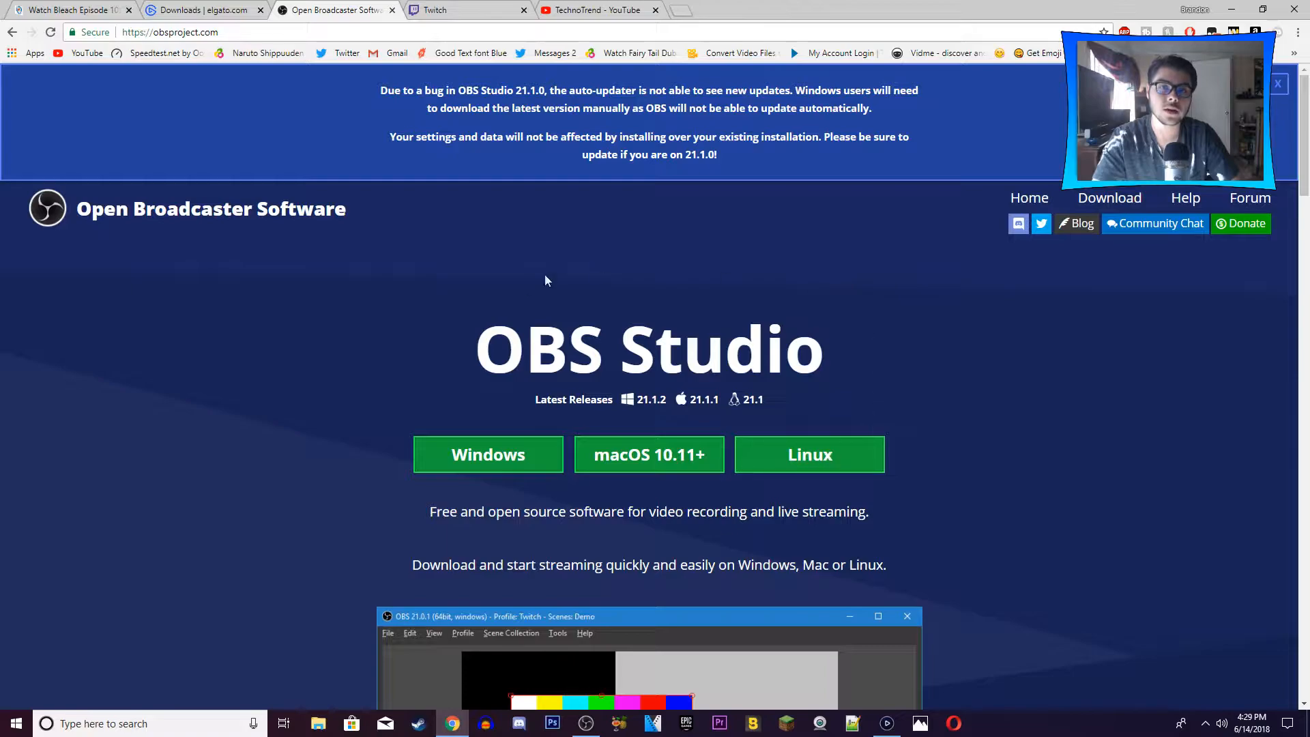
mouse_move(913, 279)
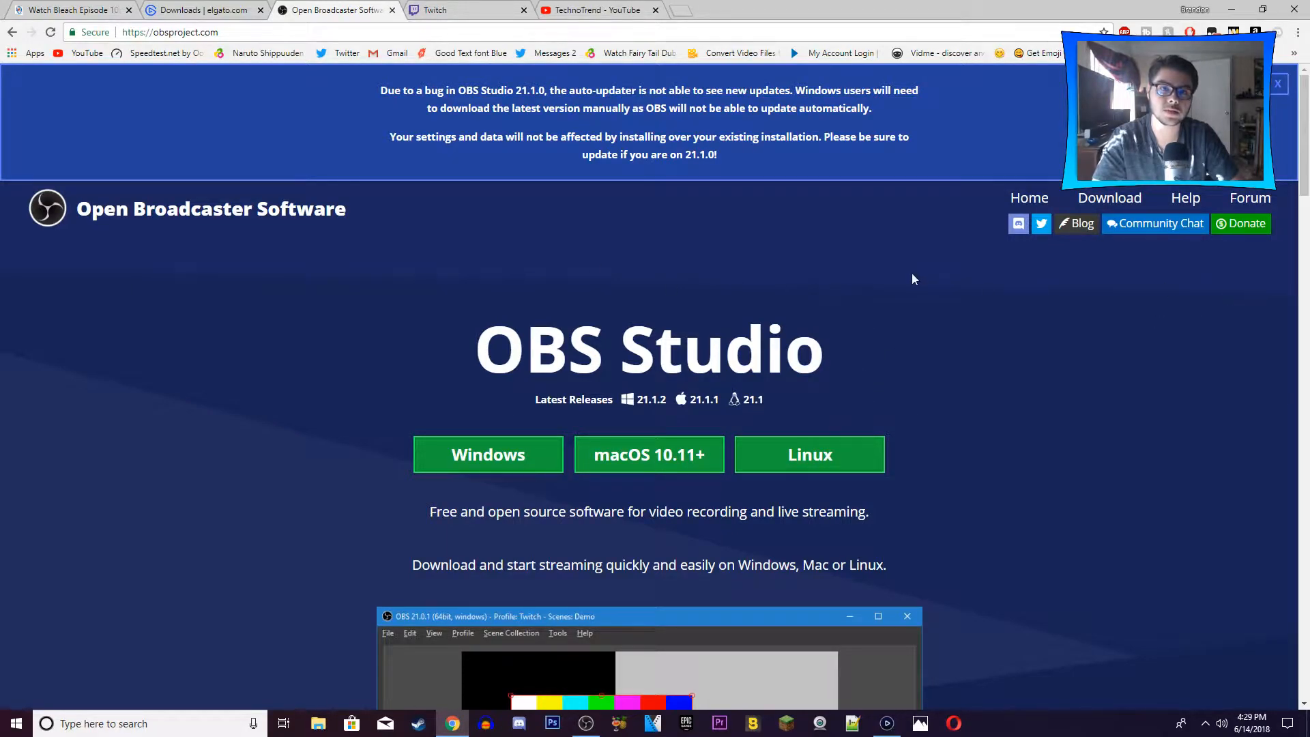
mouse_move(693, 219)
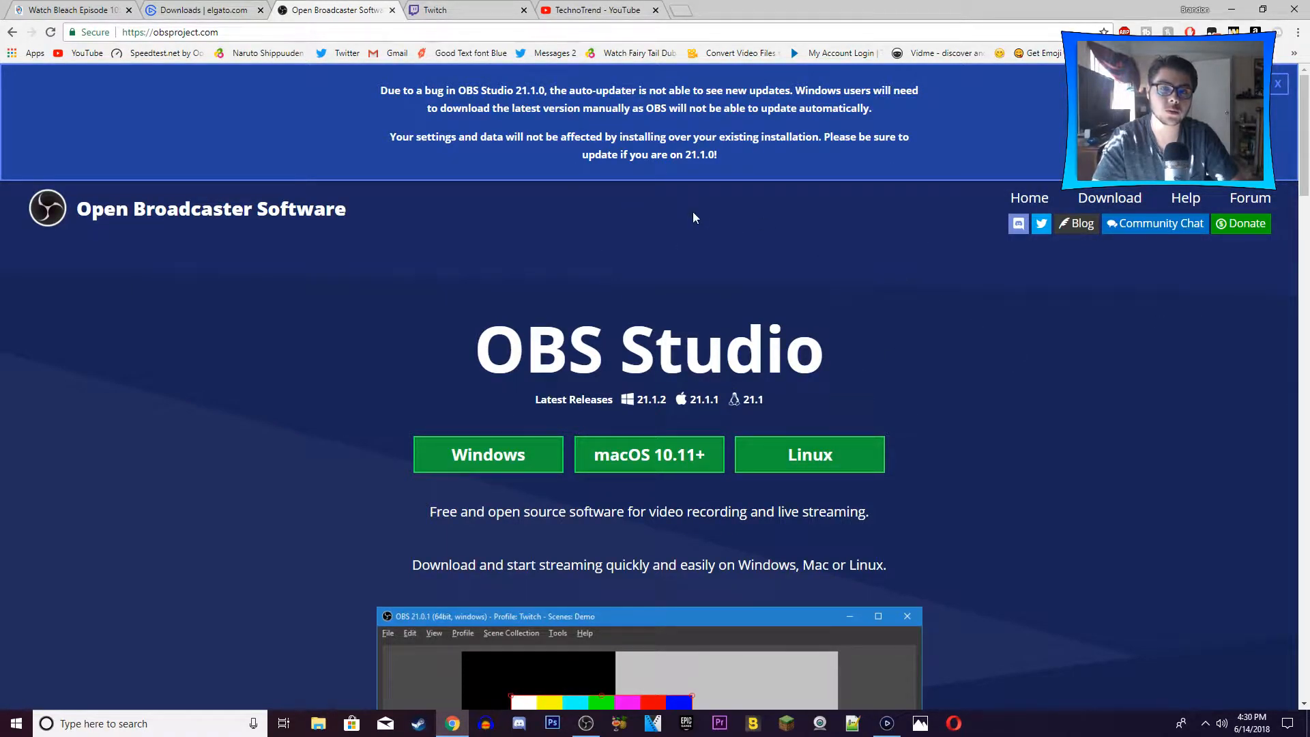
mouse_move(530, 203)
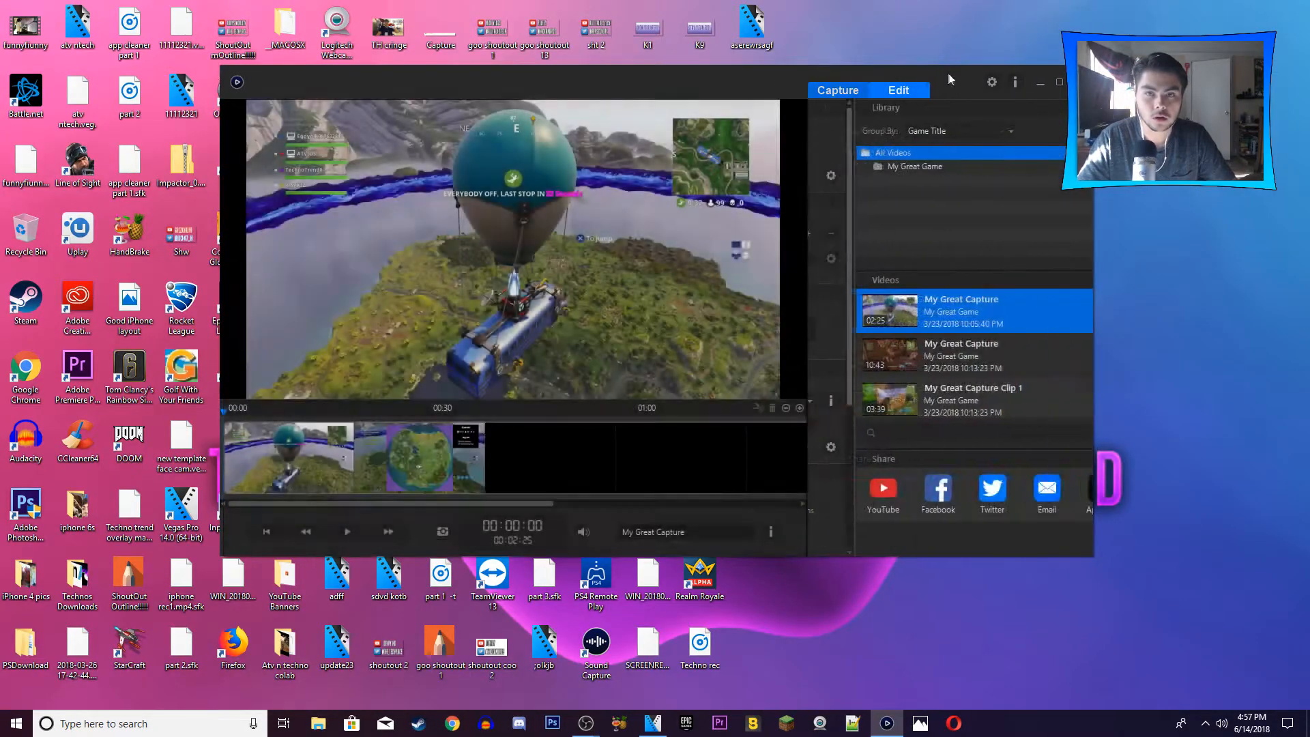
Step: Show the live PlayStation 4 capture and review its HD 1080, 60 fps and picture settings
click(898, 90)
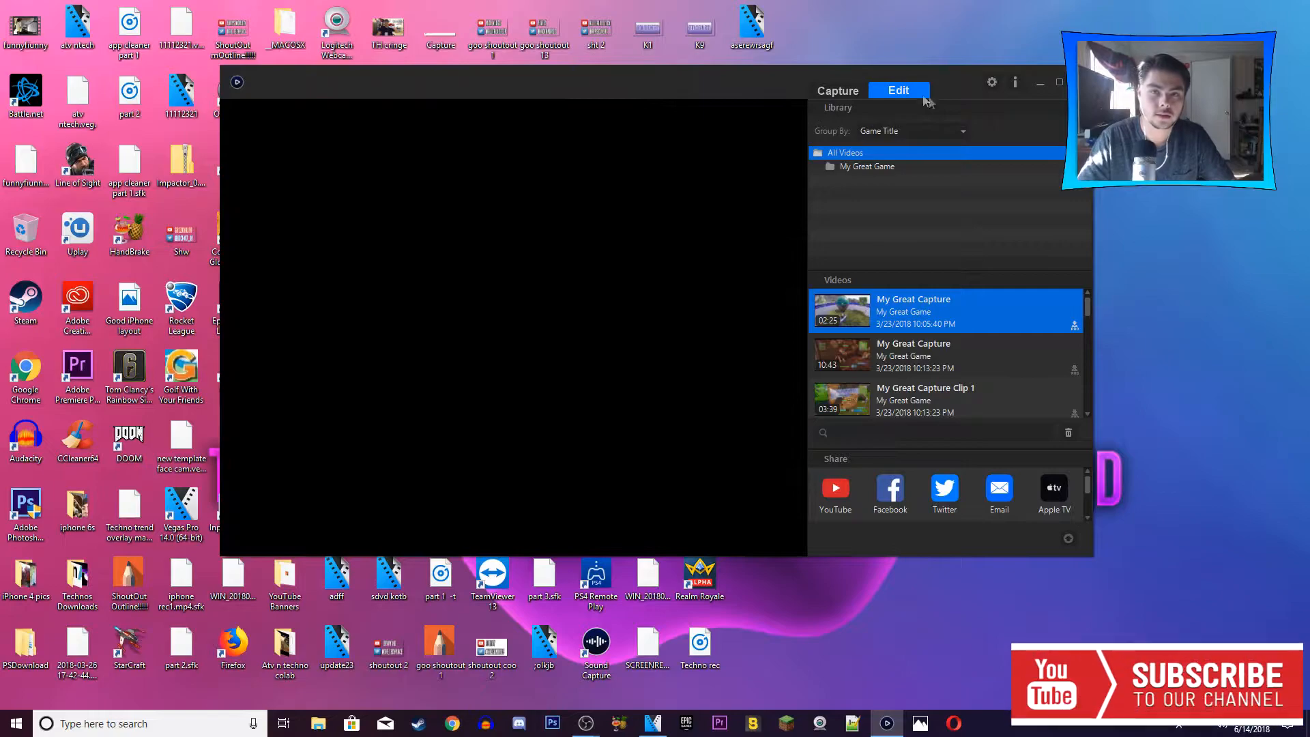
click(837, 90)
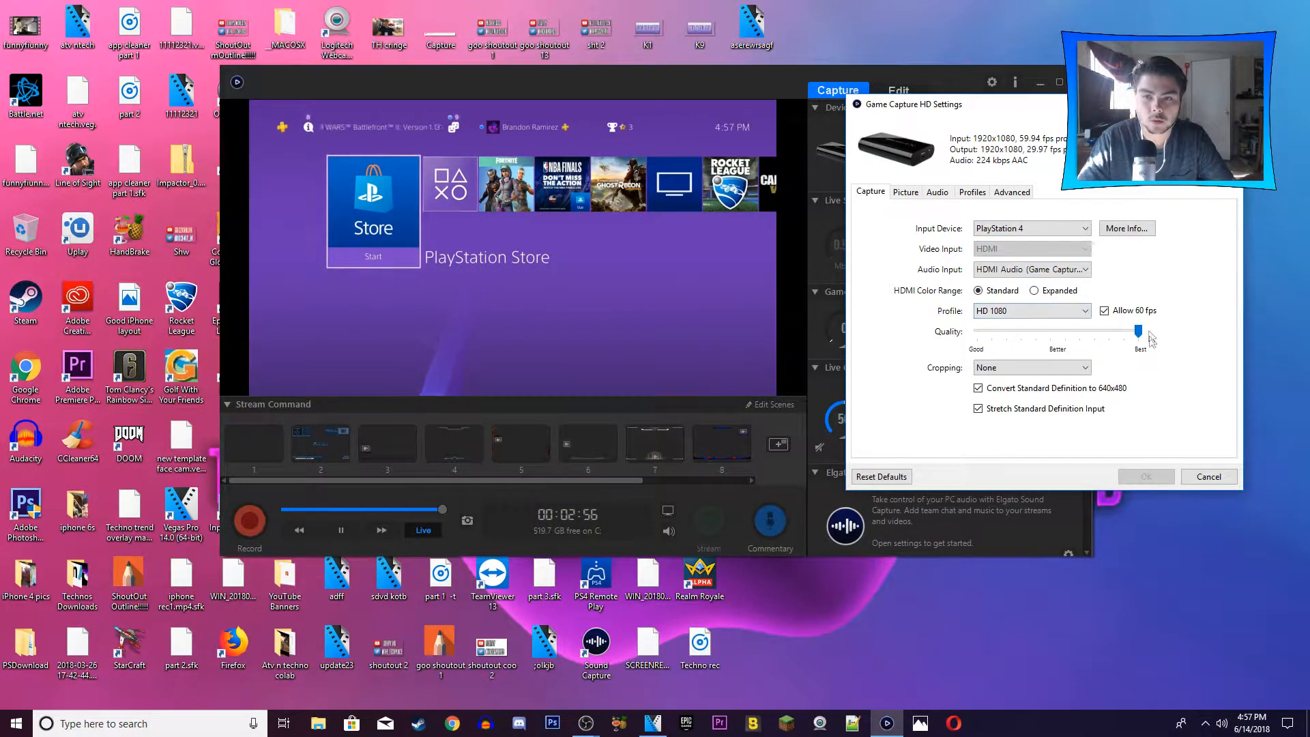
click(905, 191)
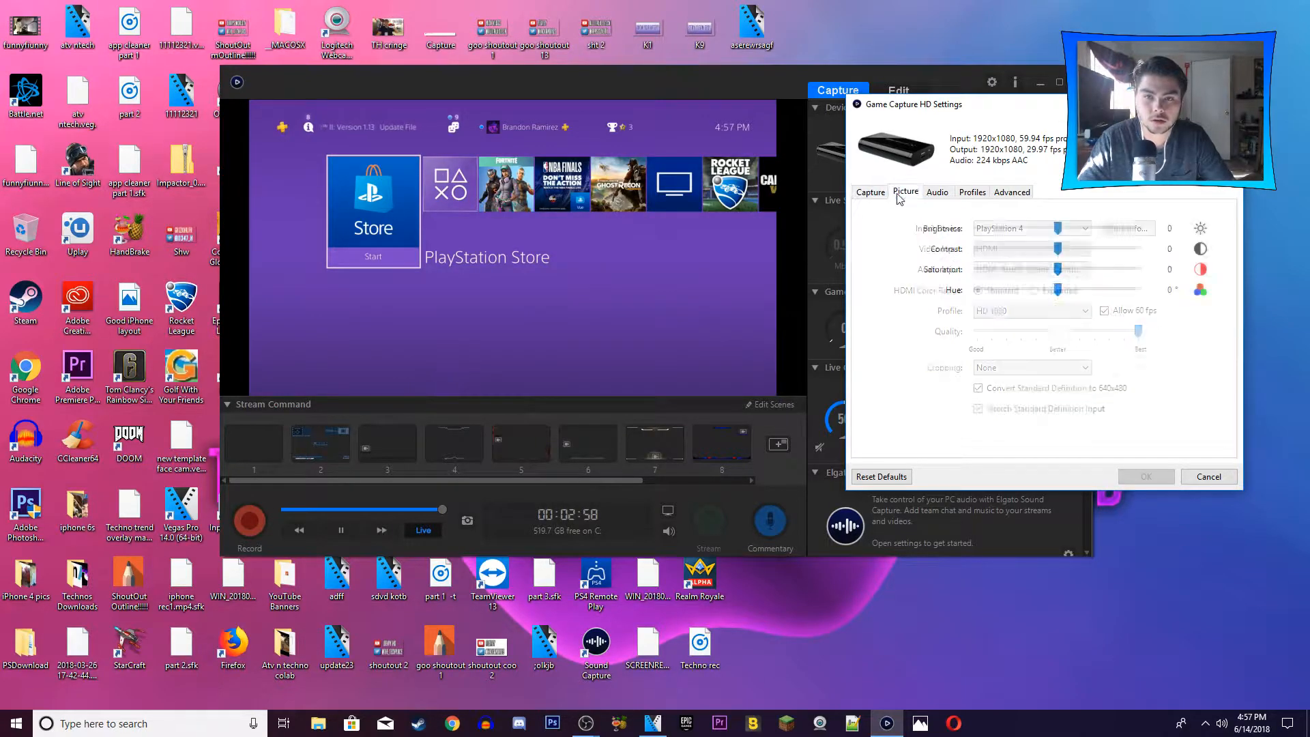
click(870, 192)
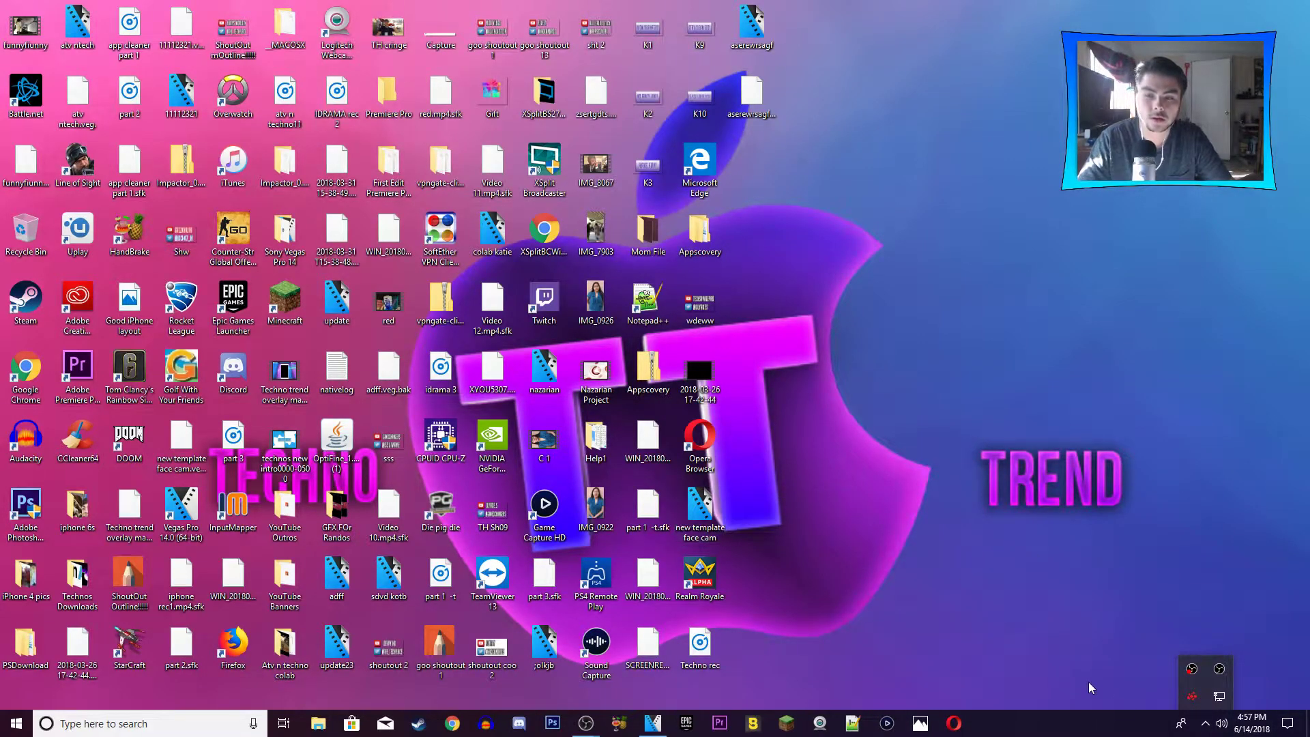
mouse_move(568, 697)
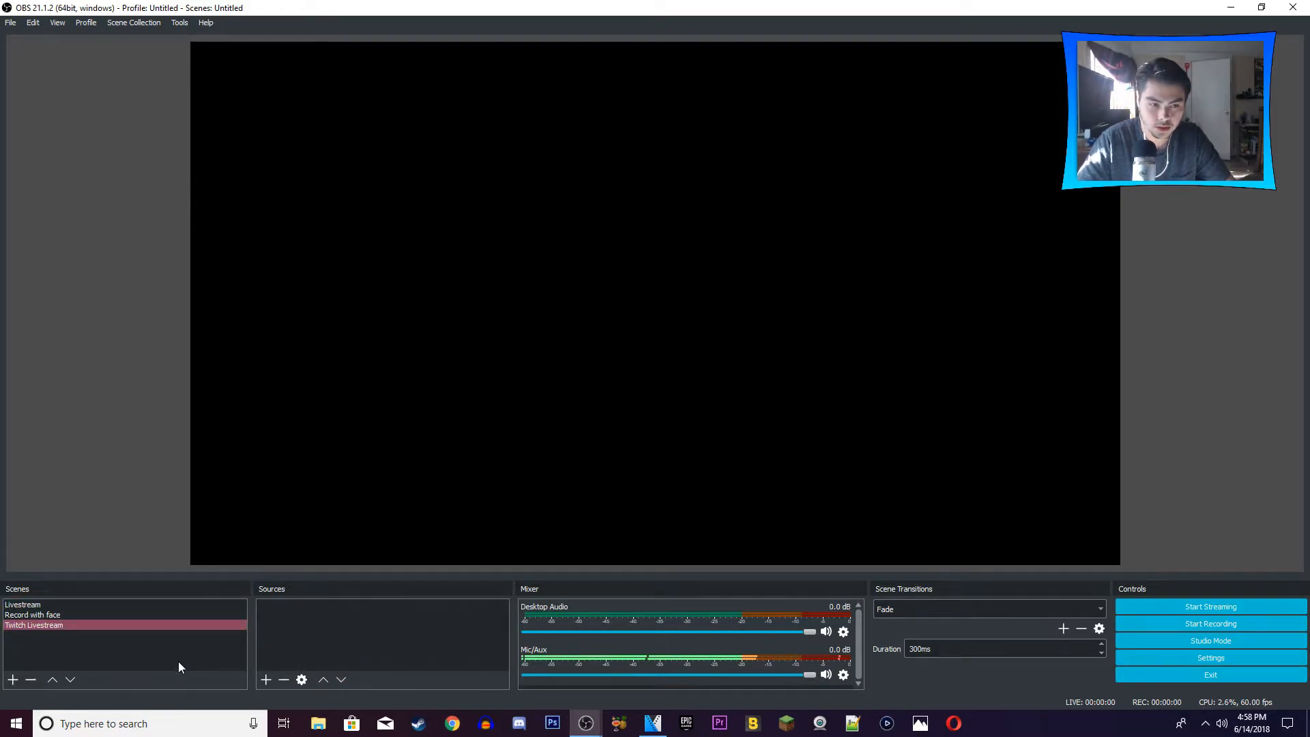
Step: Add a Video Capture Device source named Elgato to the Twitch Livestream scene
right_click(381, 643)
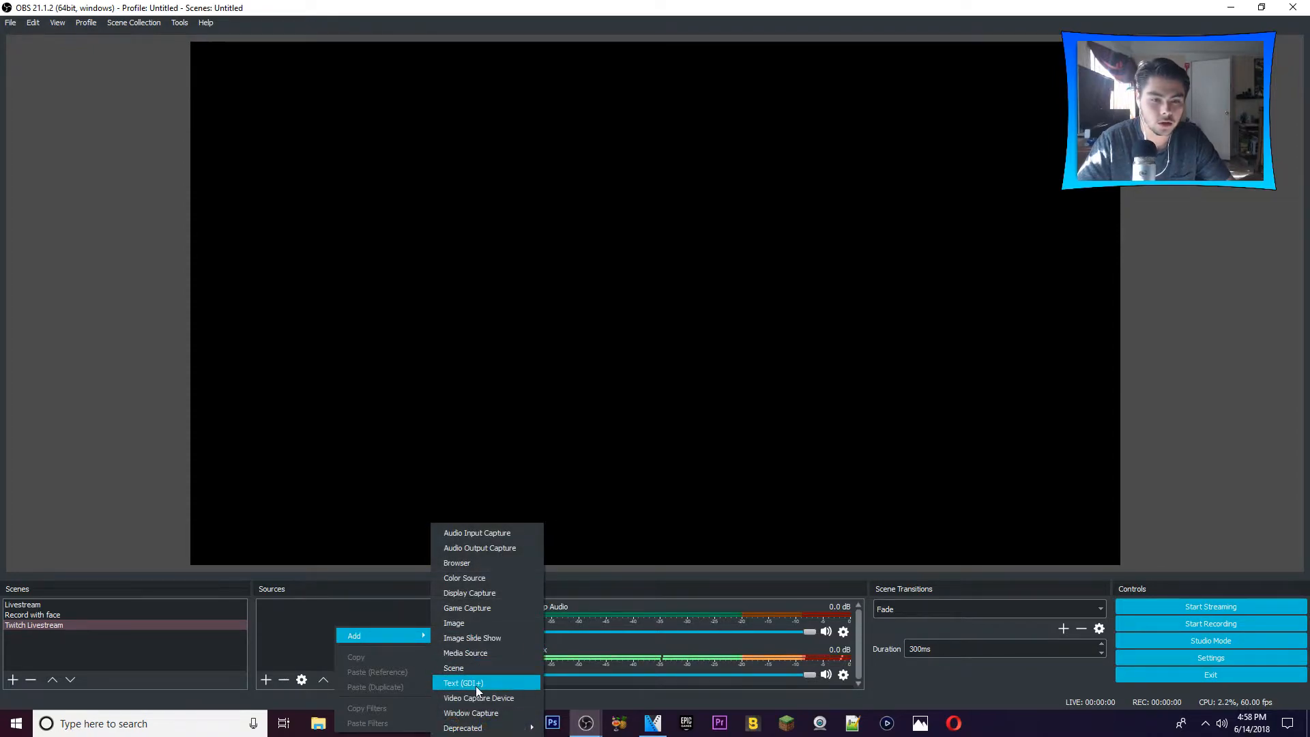
click(462, 683)
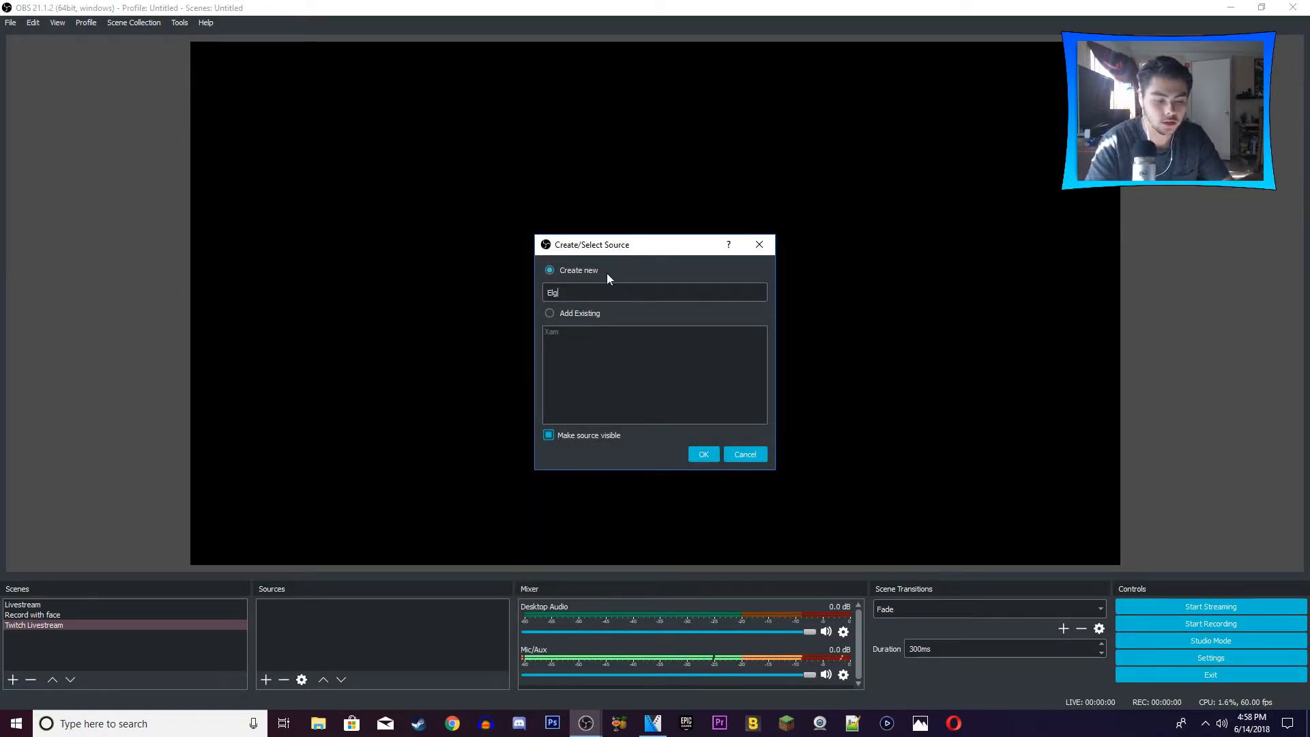
click(703, 454)
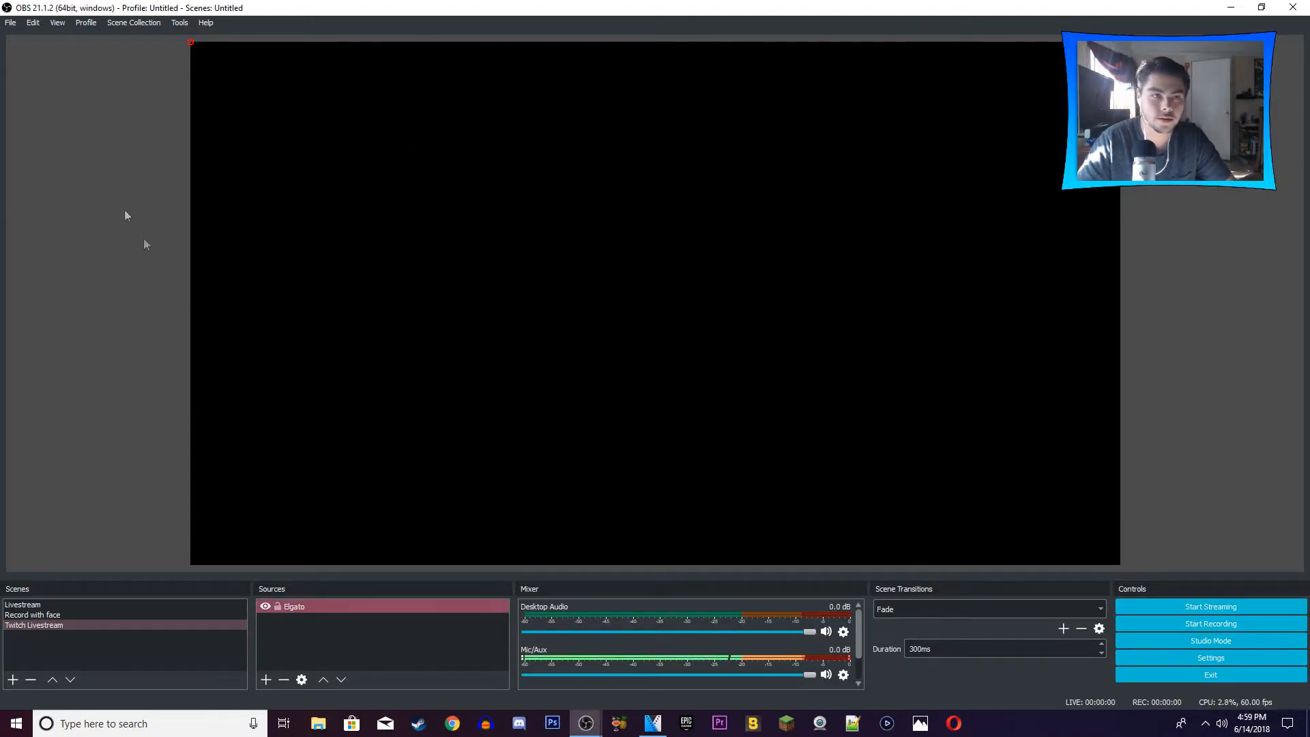
mouse_move(319, 512)
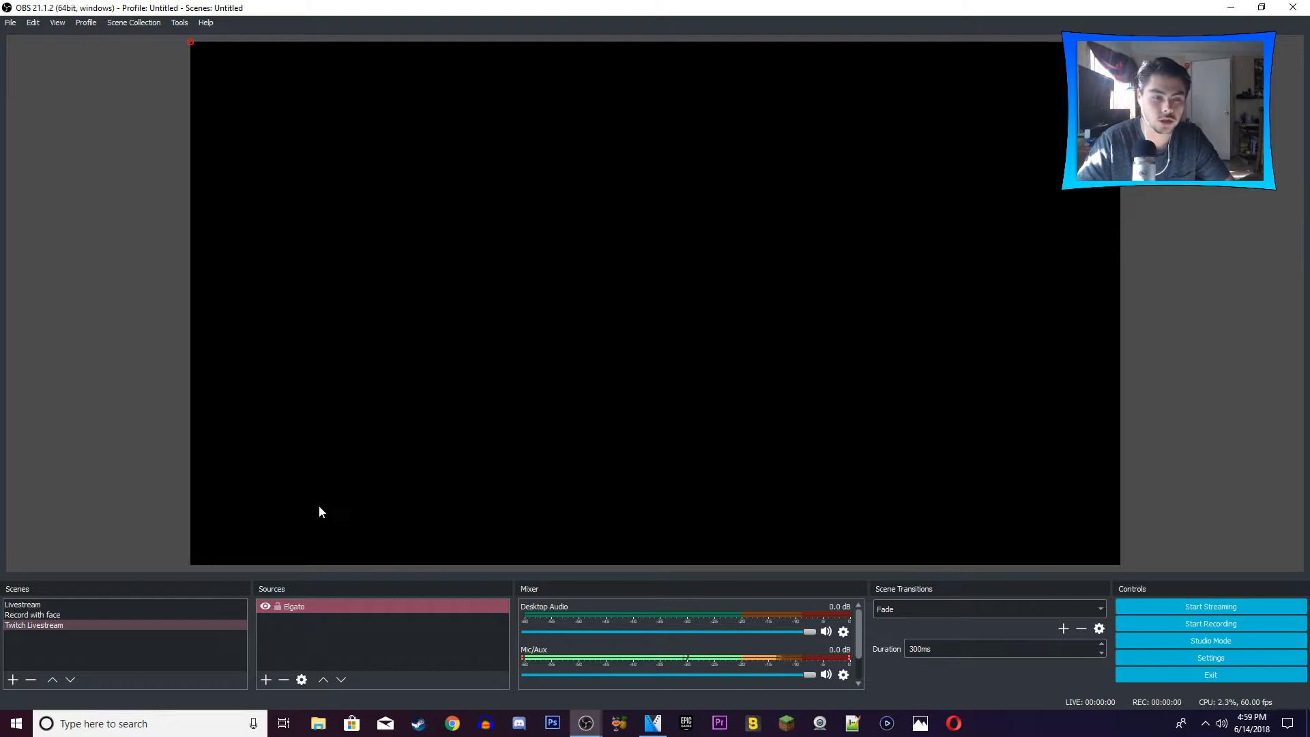
click(11, 22)
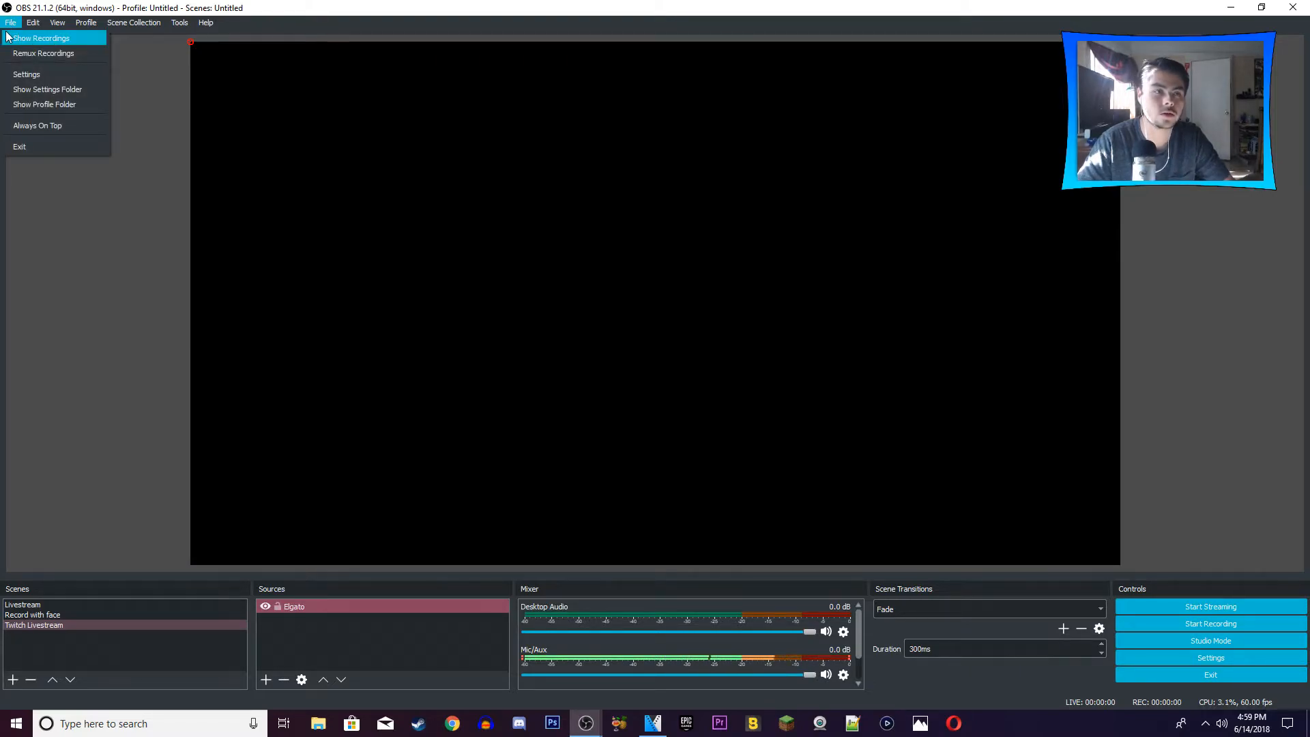
Step: Set the stream service to Twitch with the Auto server and the stream key filled in
click(26, 74)
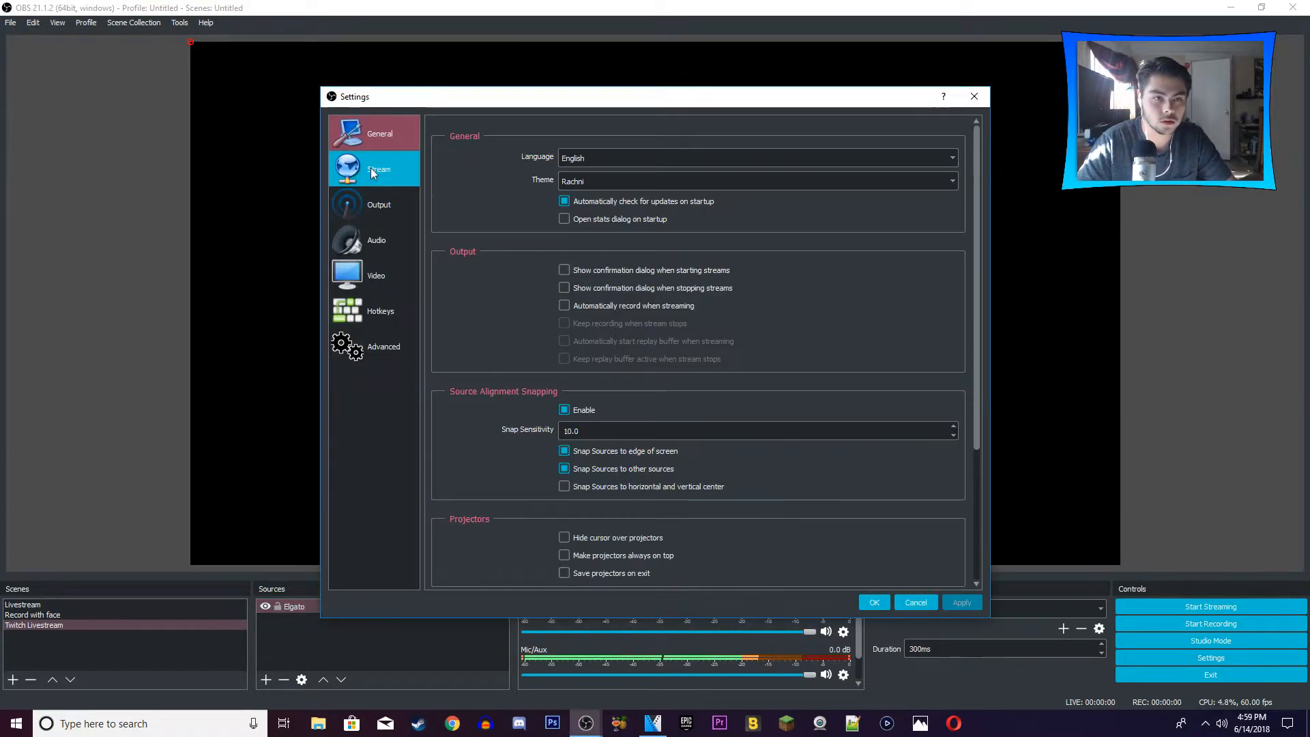
click(378, 169)
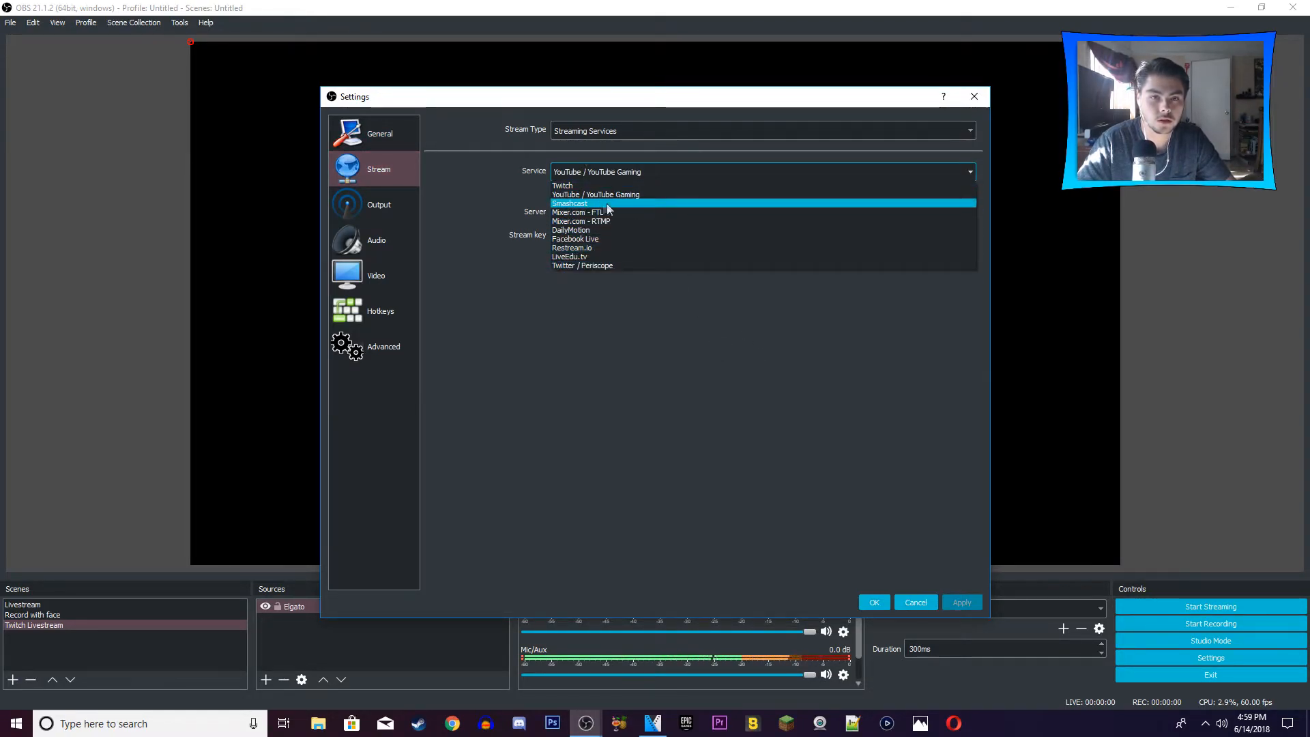
click(562, 184)
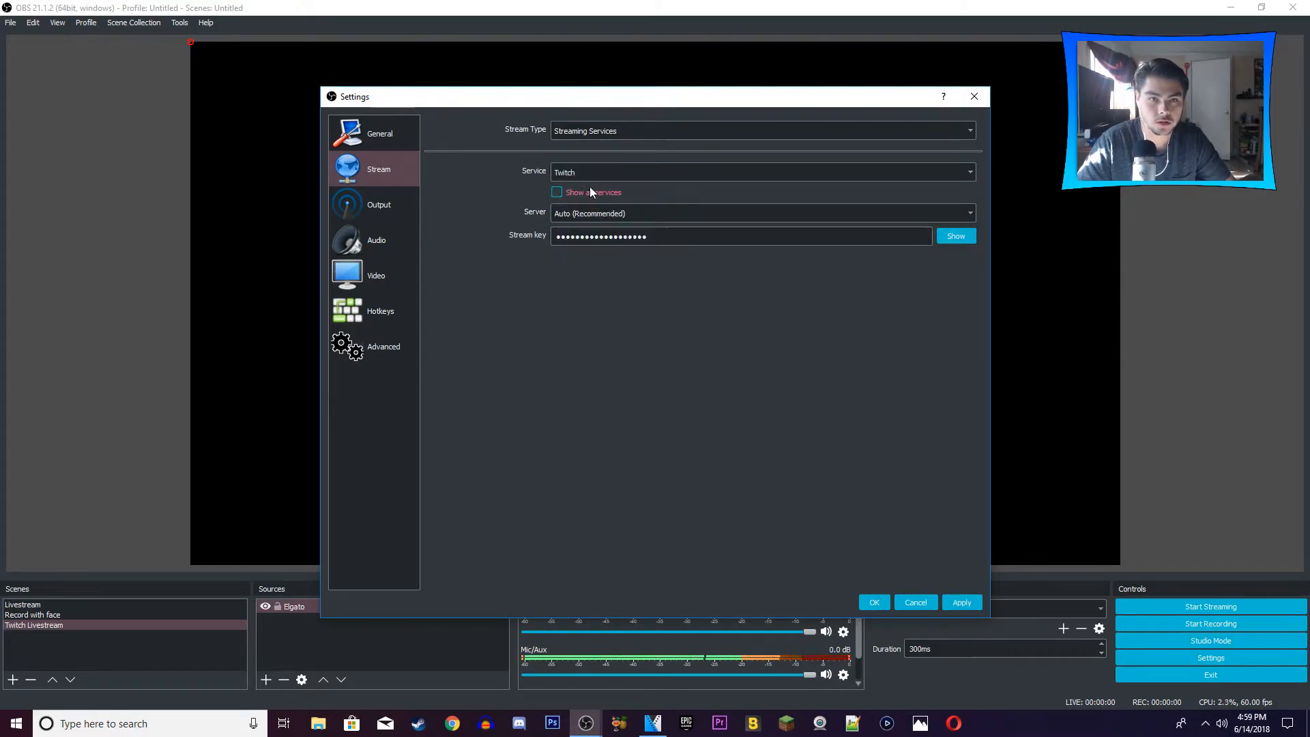
mouse_move(442, 402)
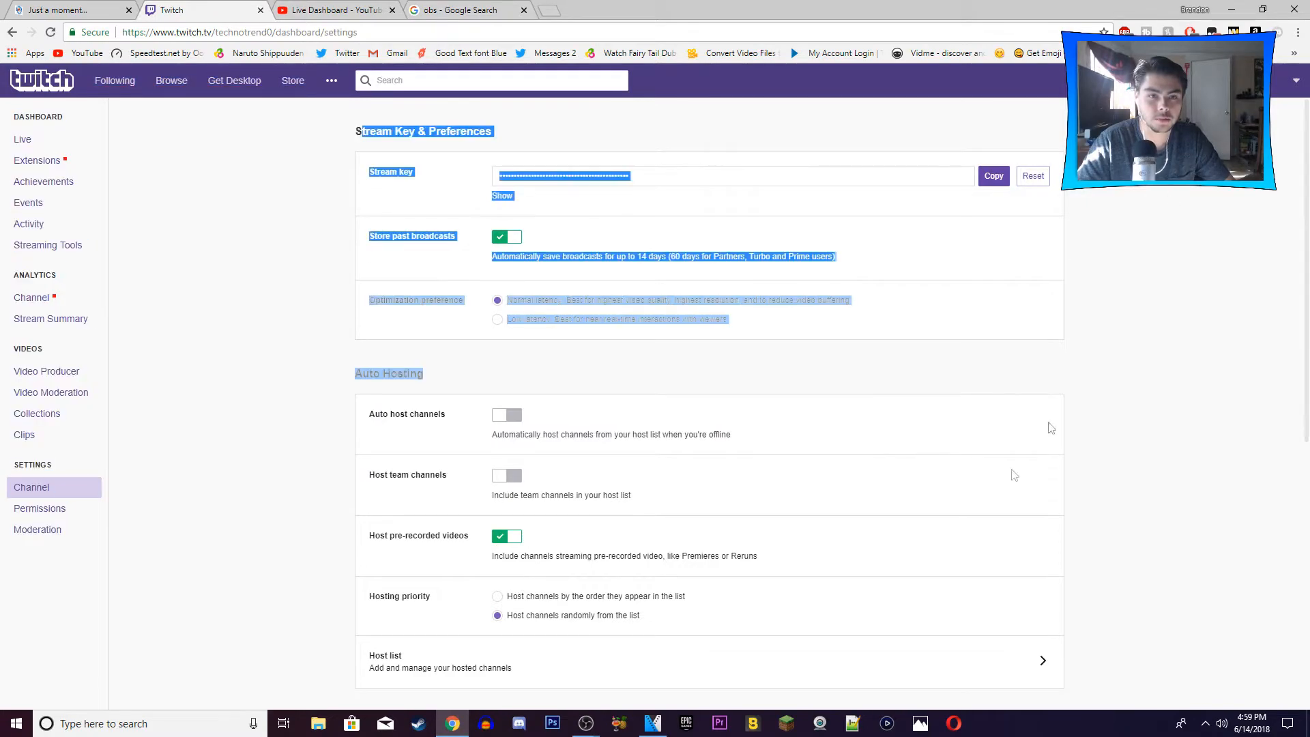
Step: View the Stream Key & Preferences section of the Twitch dashboard channel settings
click(969, 172)
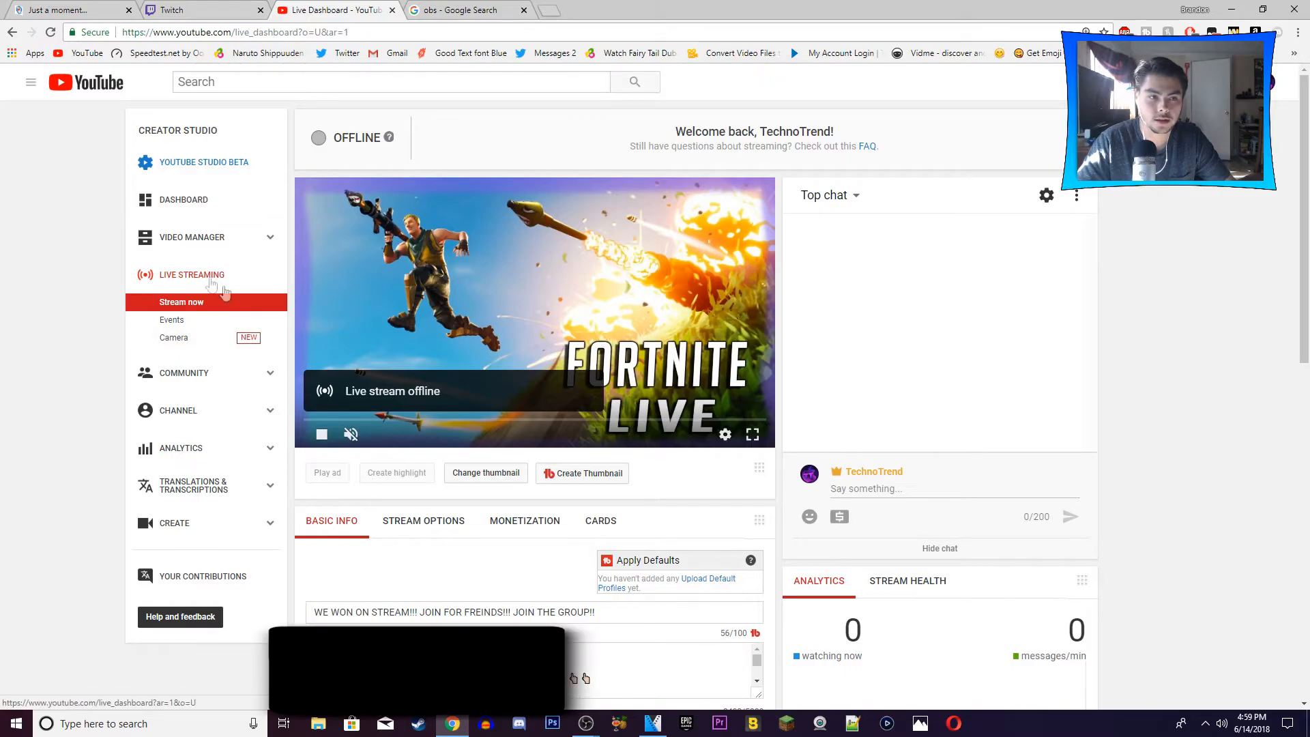
scroll(down, 3)
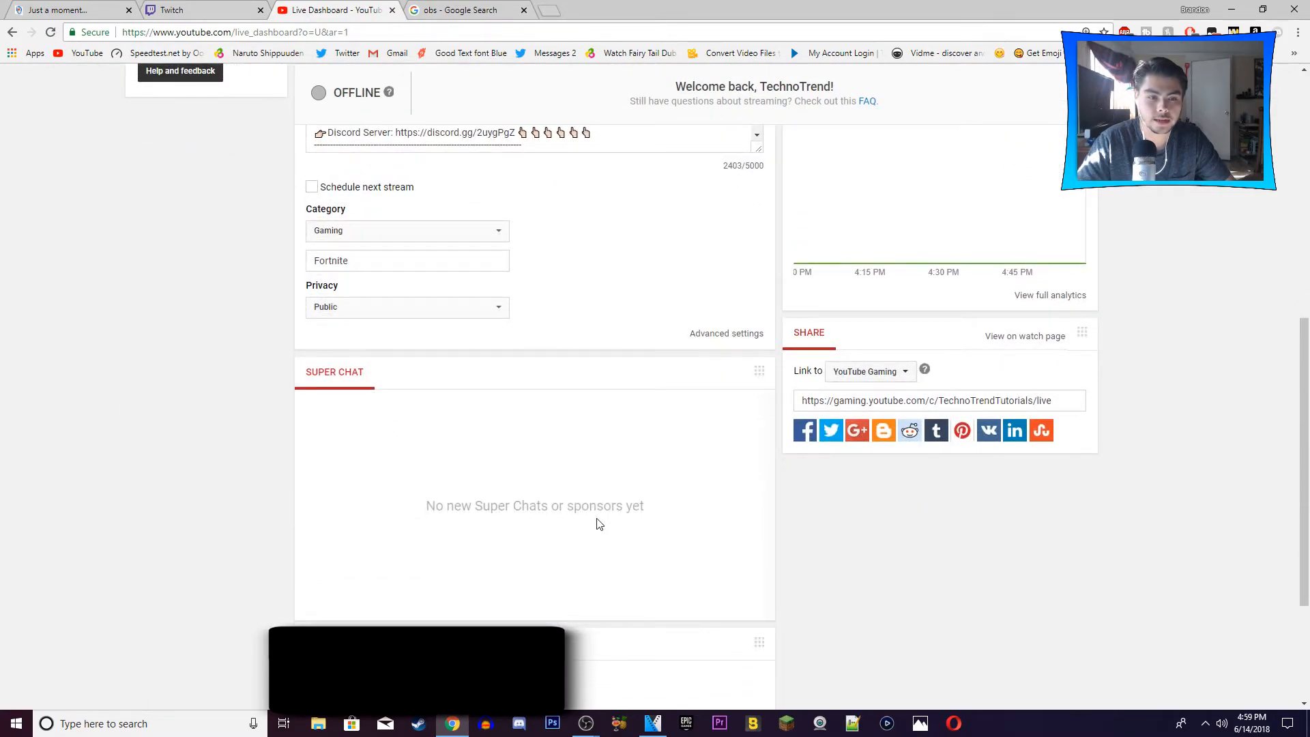
scroll(up, 3)
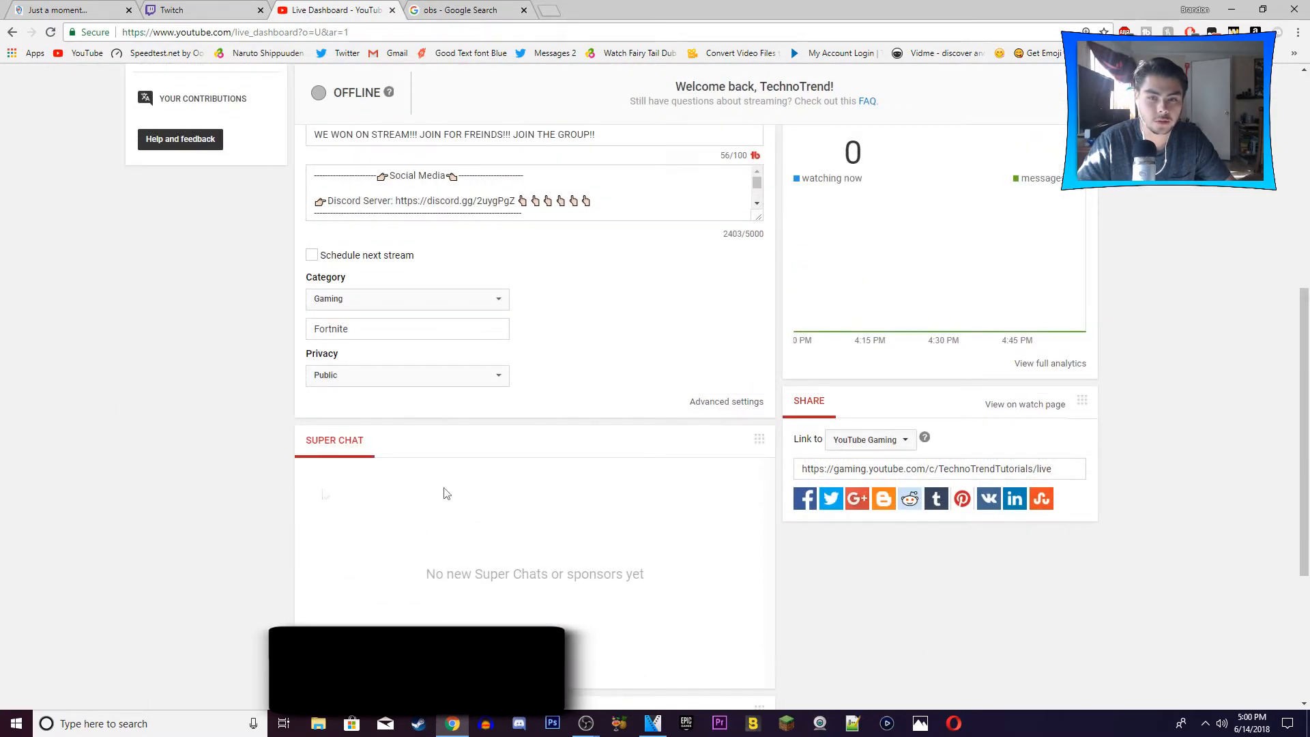
mouse_move(585, 724)
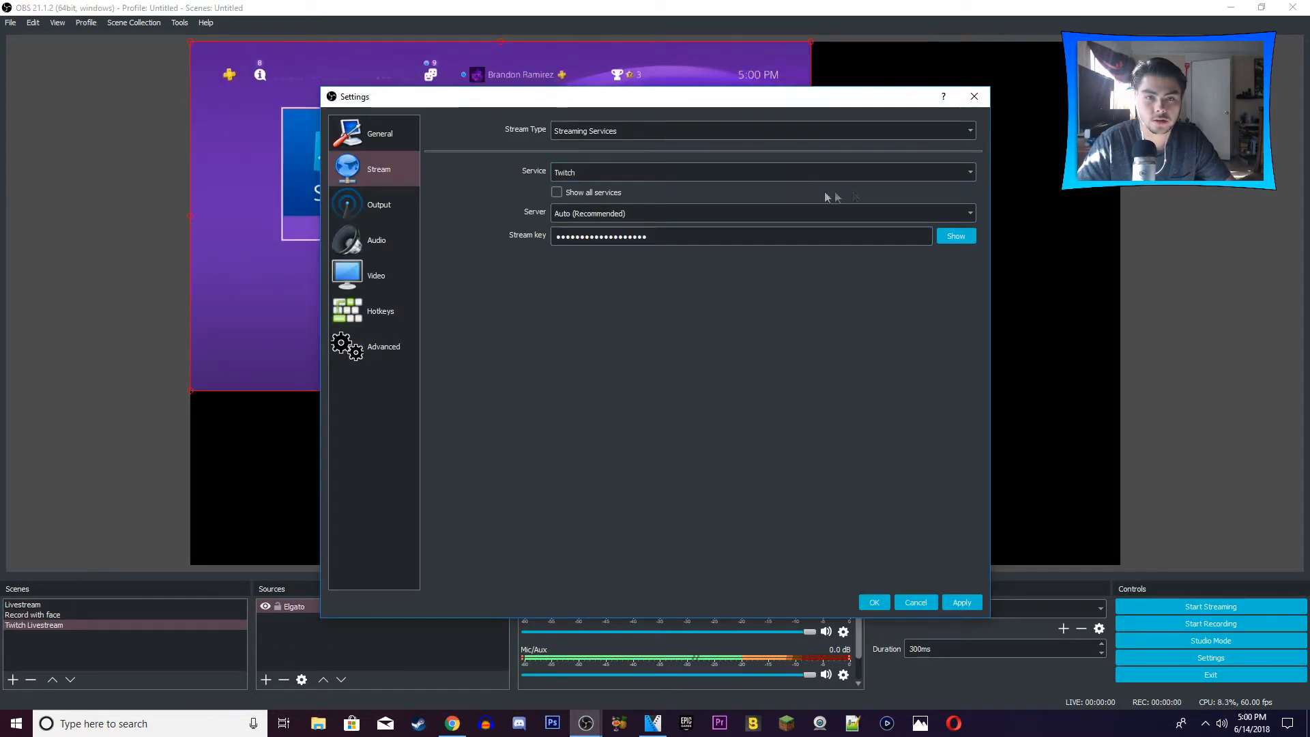
Step: Review the available streaming services and close the settings, showing the PS4 feed
click(760, 172)
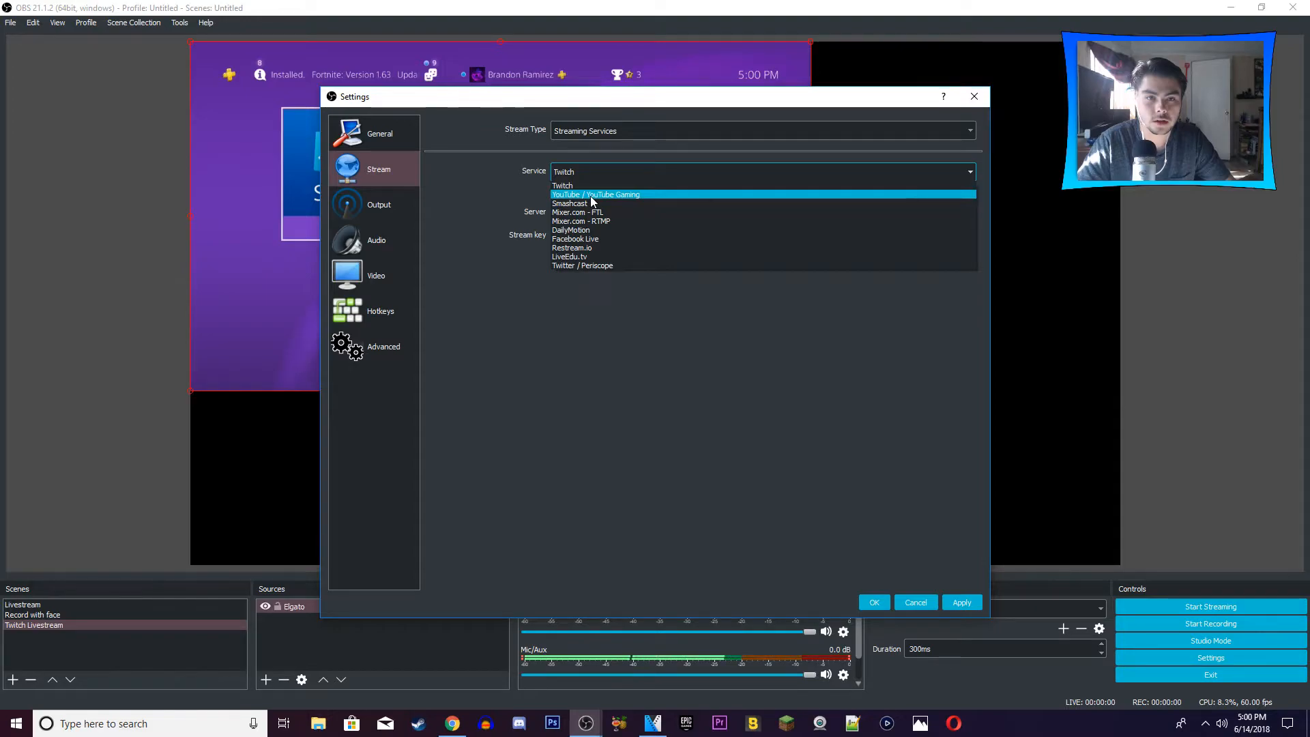
click(595, 195)
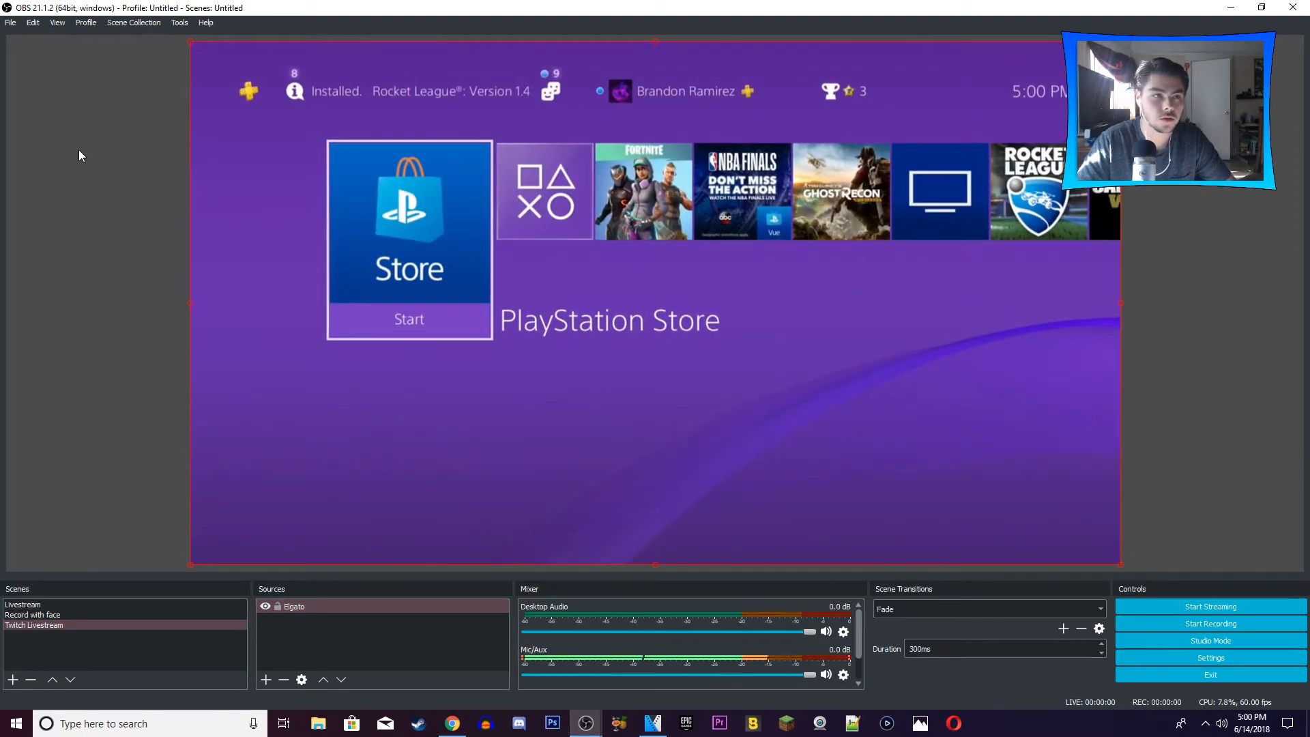
Step: Keep the video base and output resolution at 1920x1080 in the Video settings
click(9, 22)
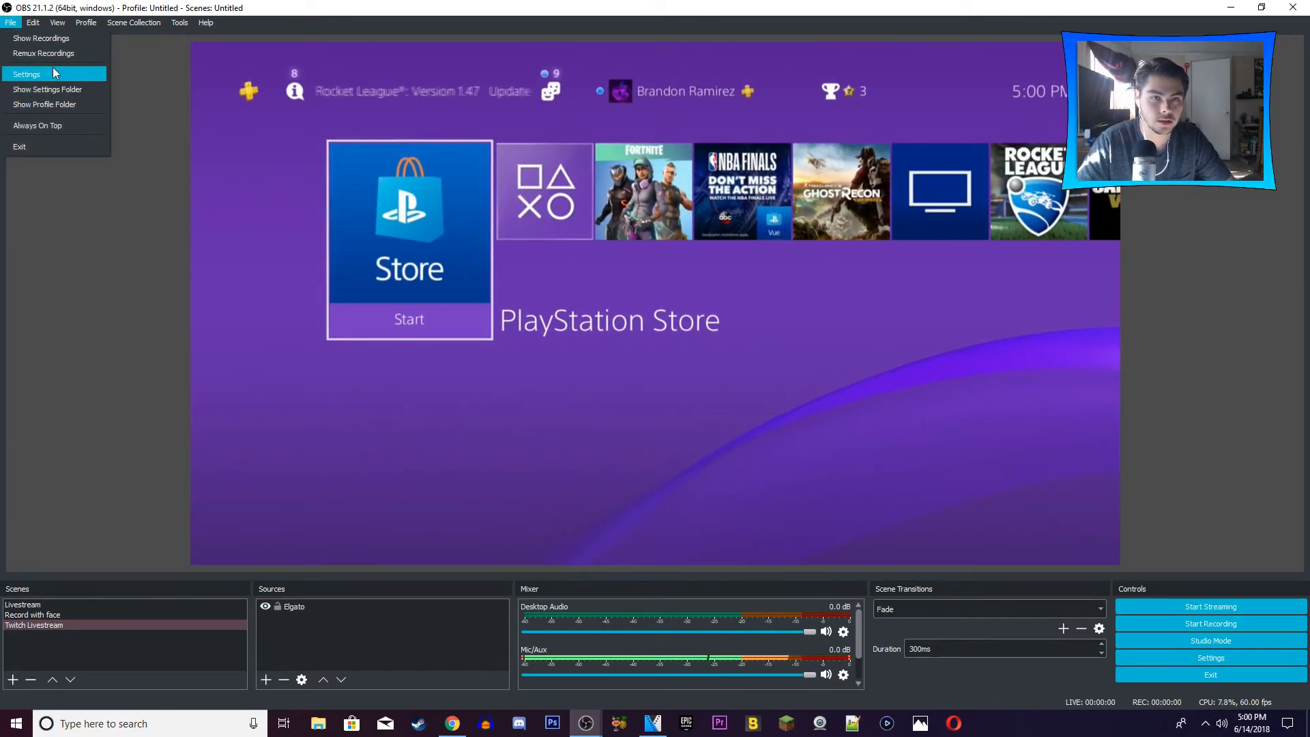
click(26, 73)
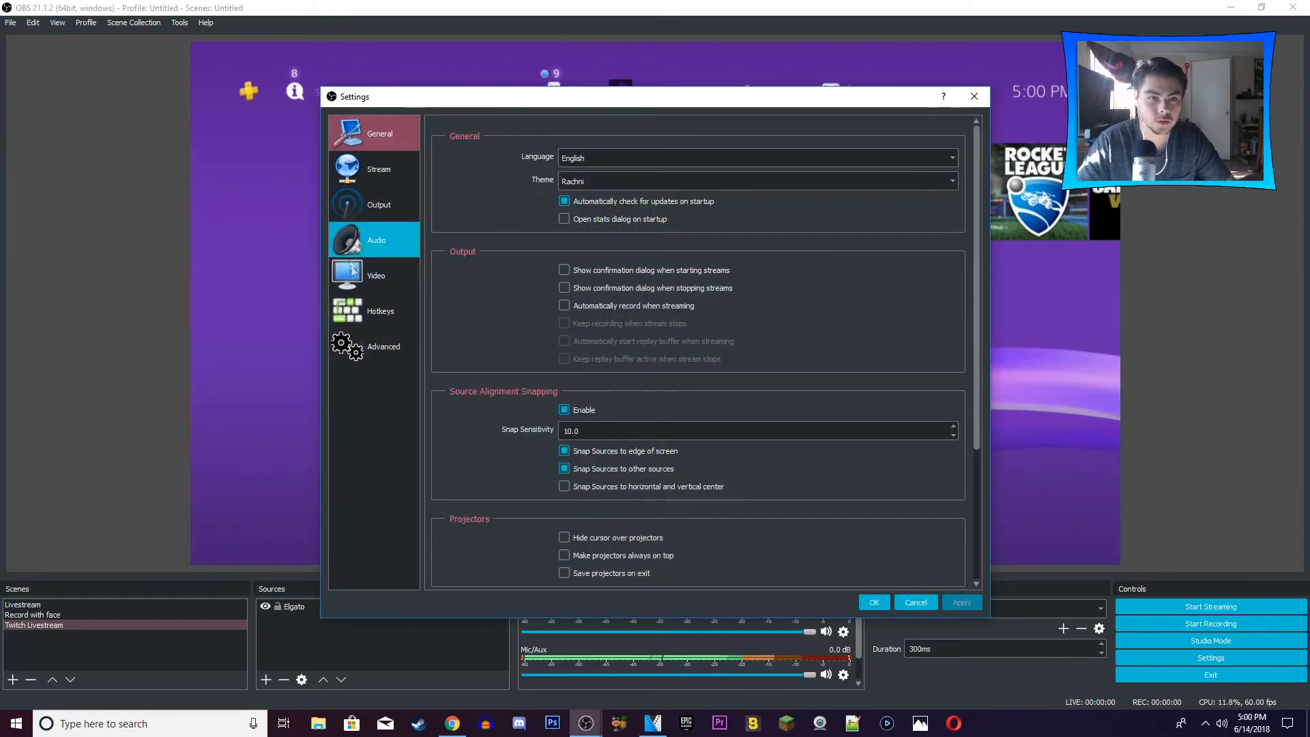
click(377, 274)
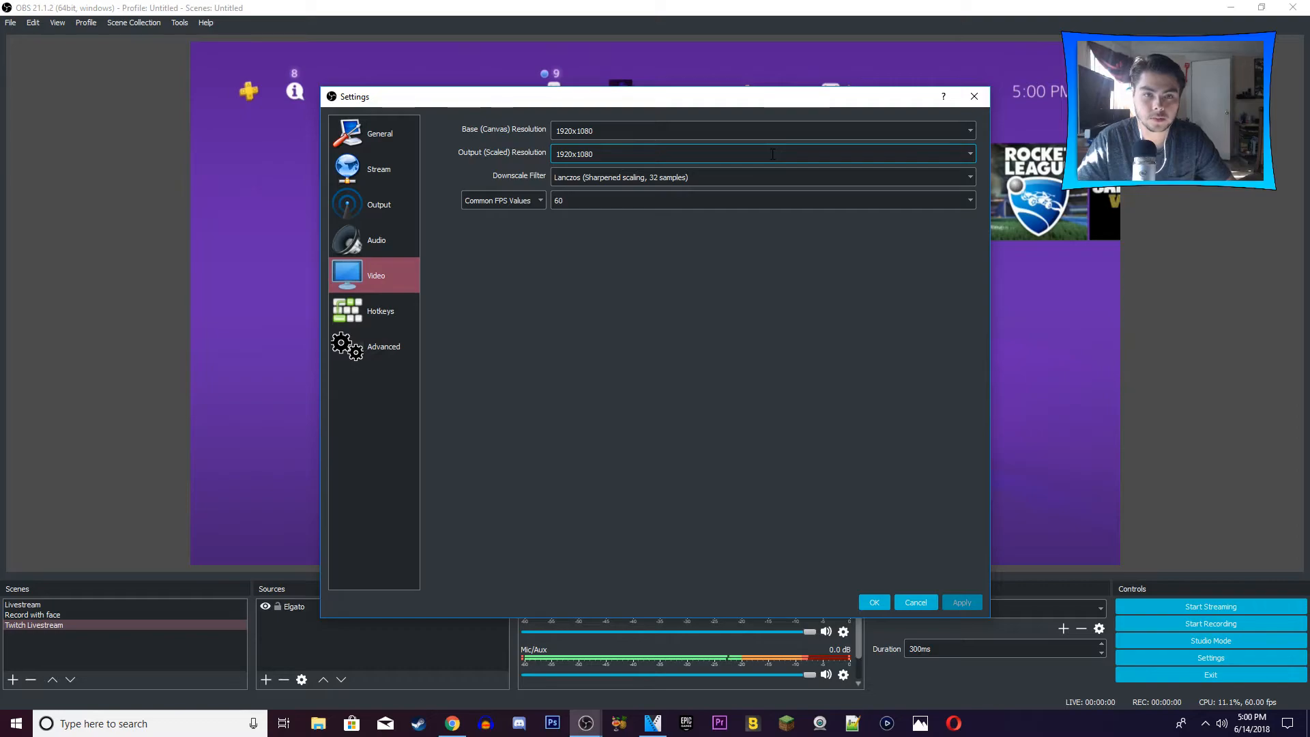
click(760, 131)
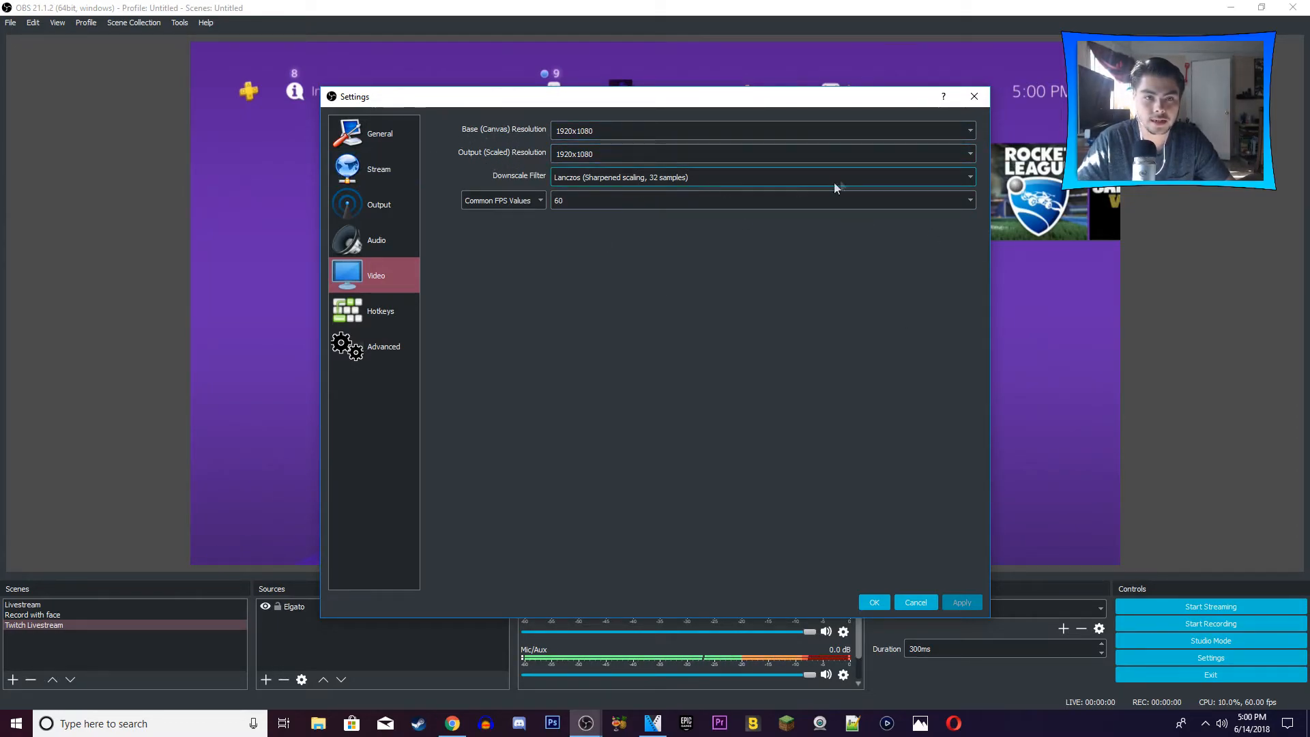
click(969, 131)
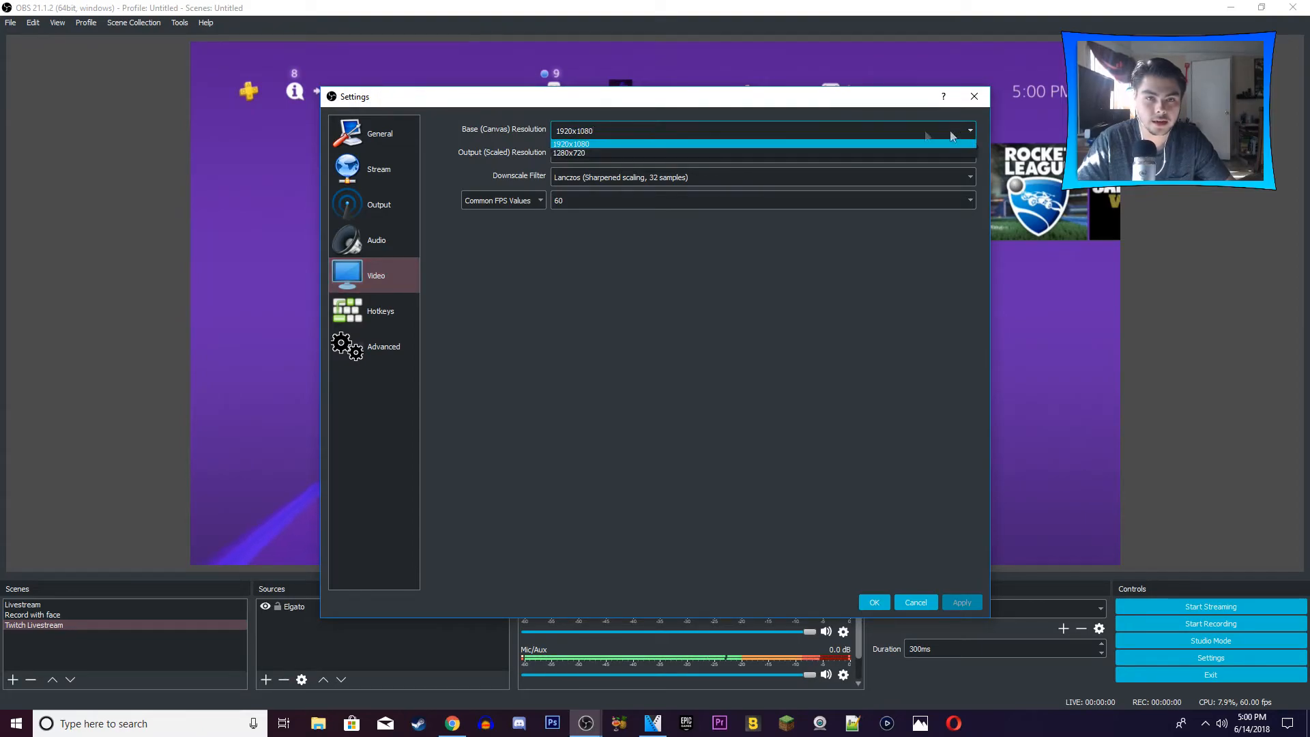
click(969, 152)
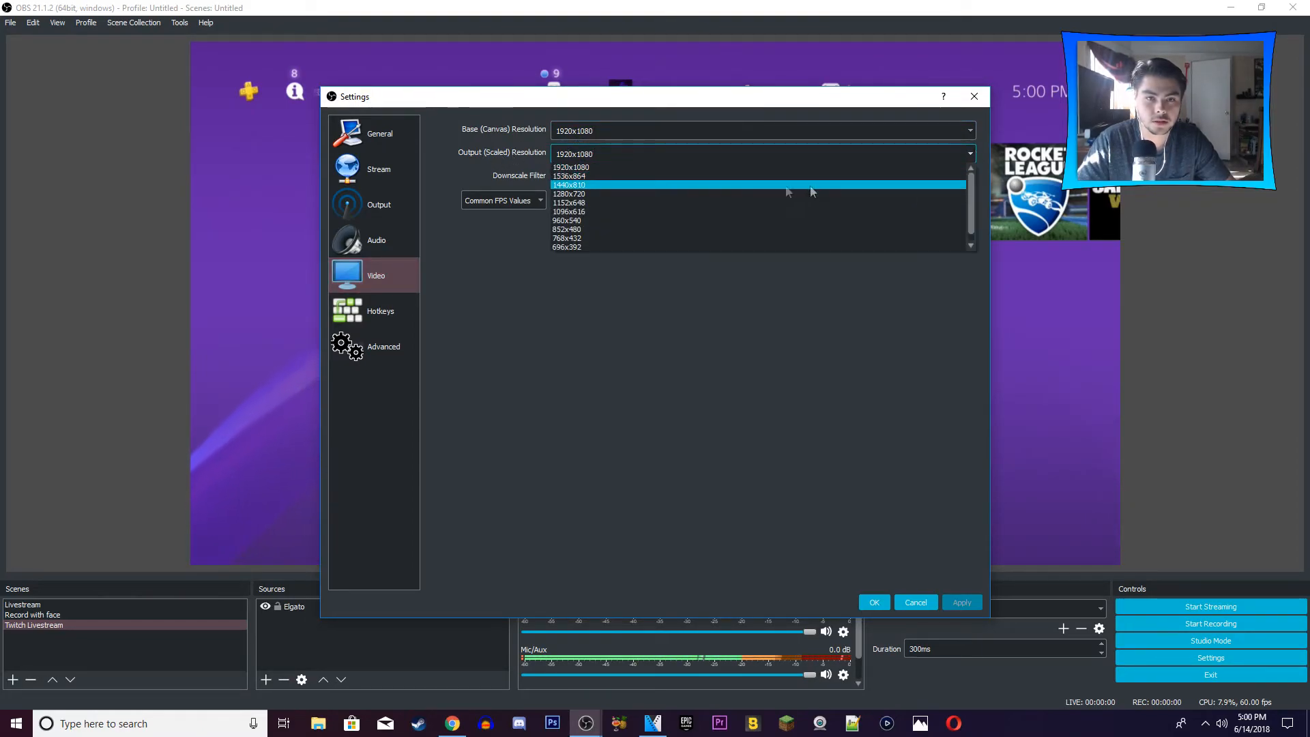
click(572, 167)
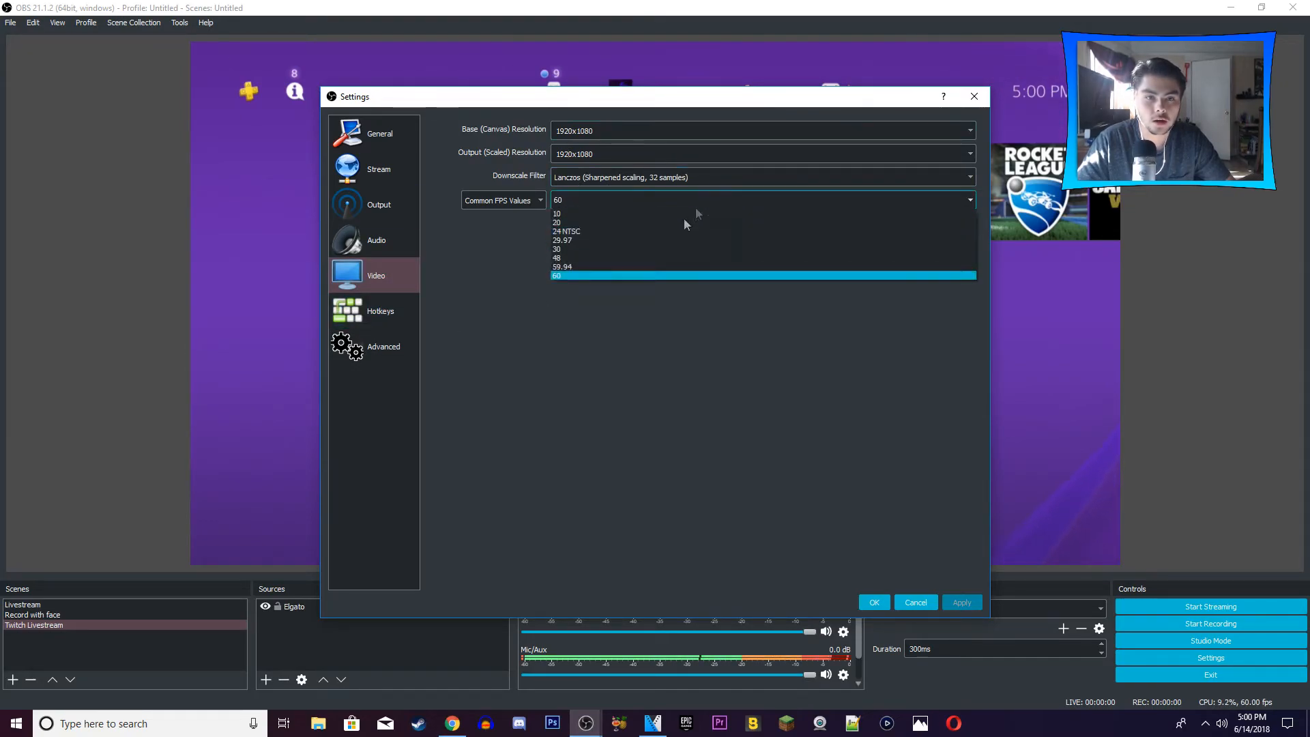
Step: Keep the common frame rate at 60 FPS and close the settings window
click(762, 276)
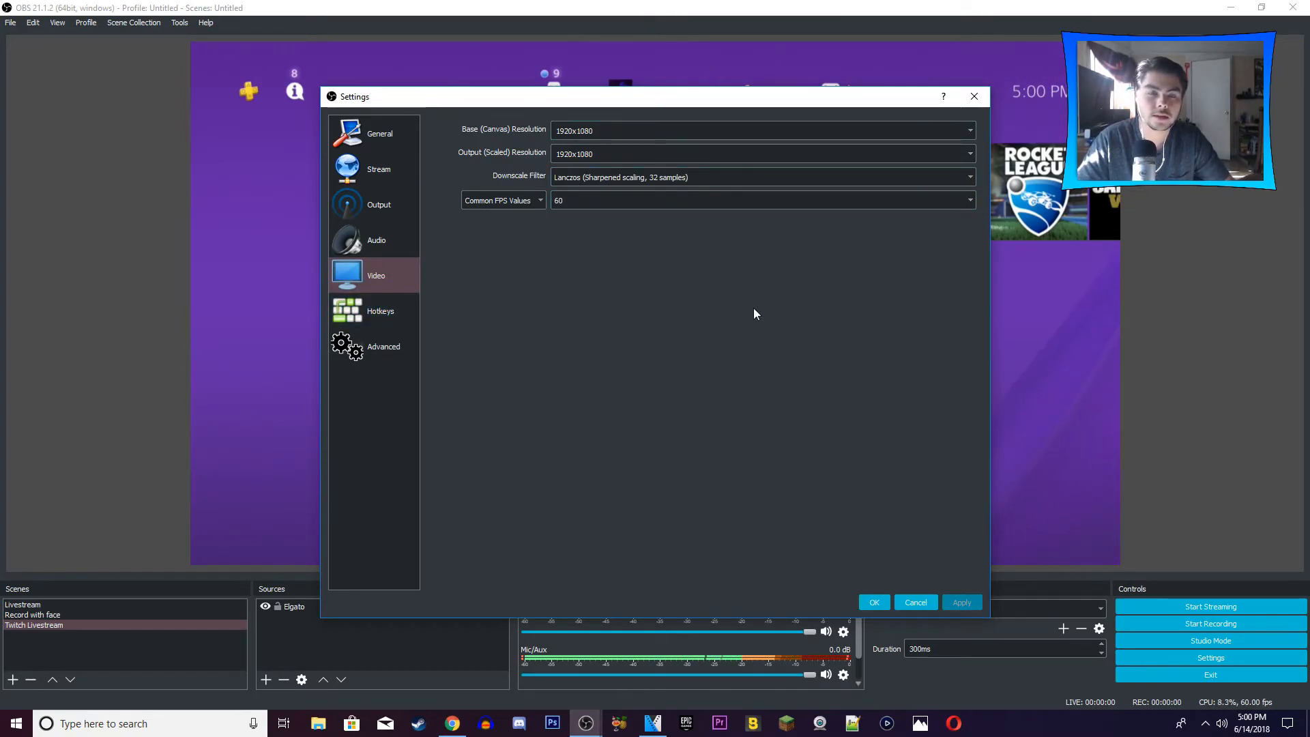
mouse_move(932, 392)
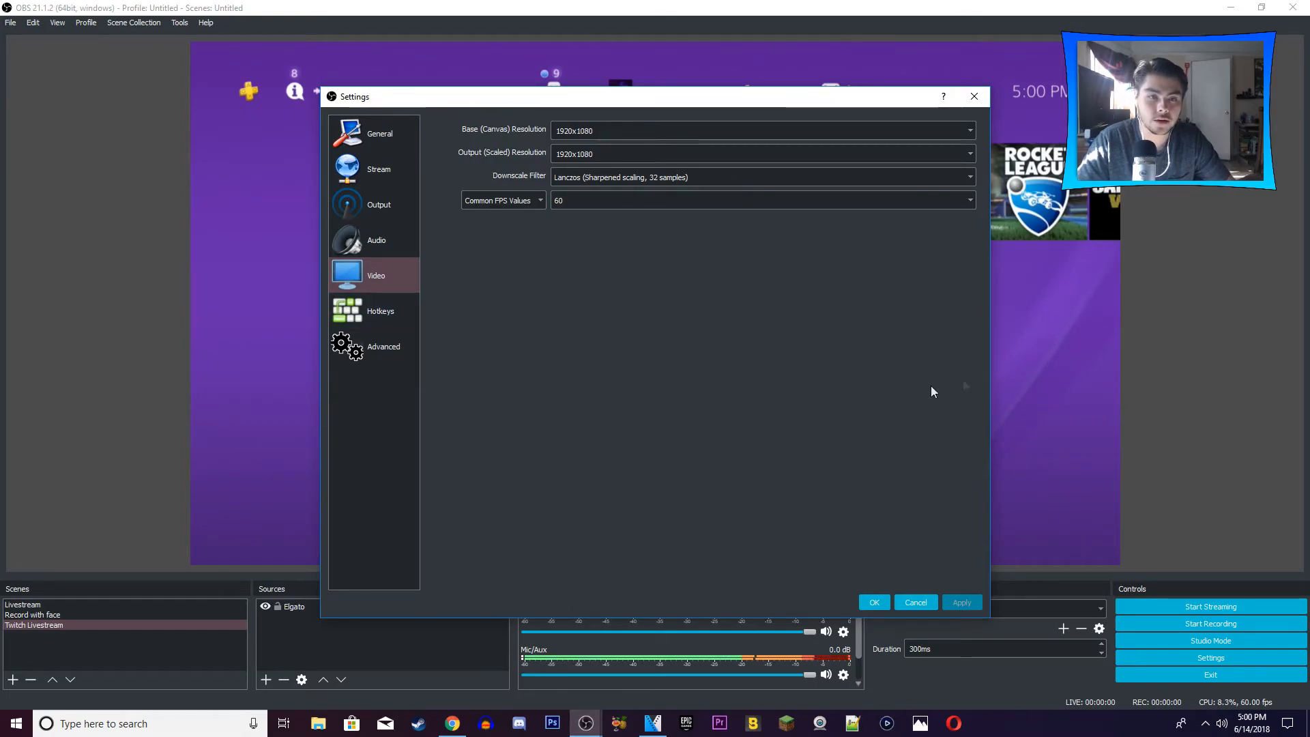
click(969, 199)
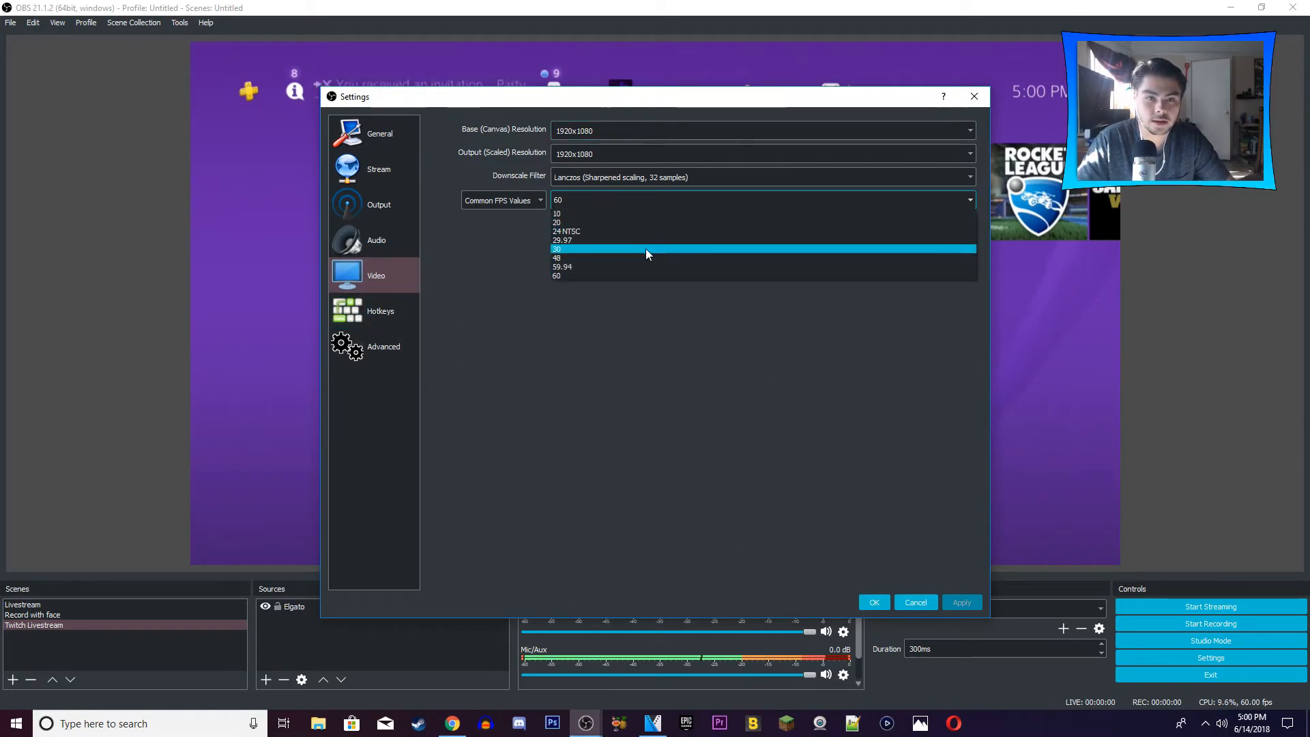
click(555, 248)
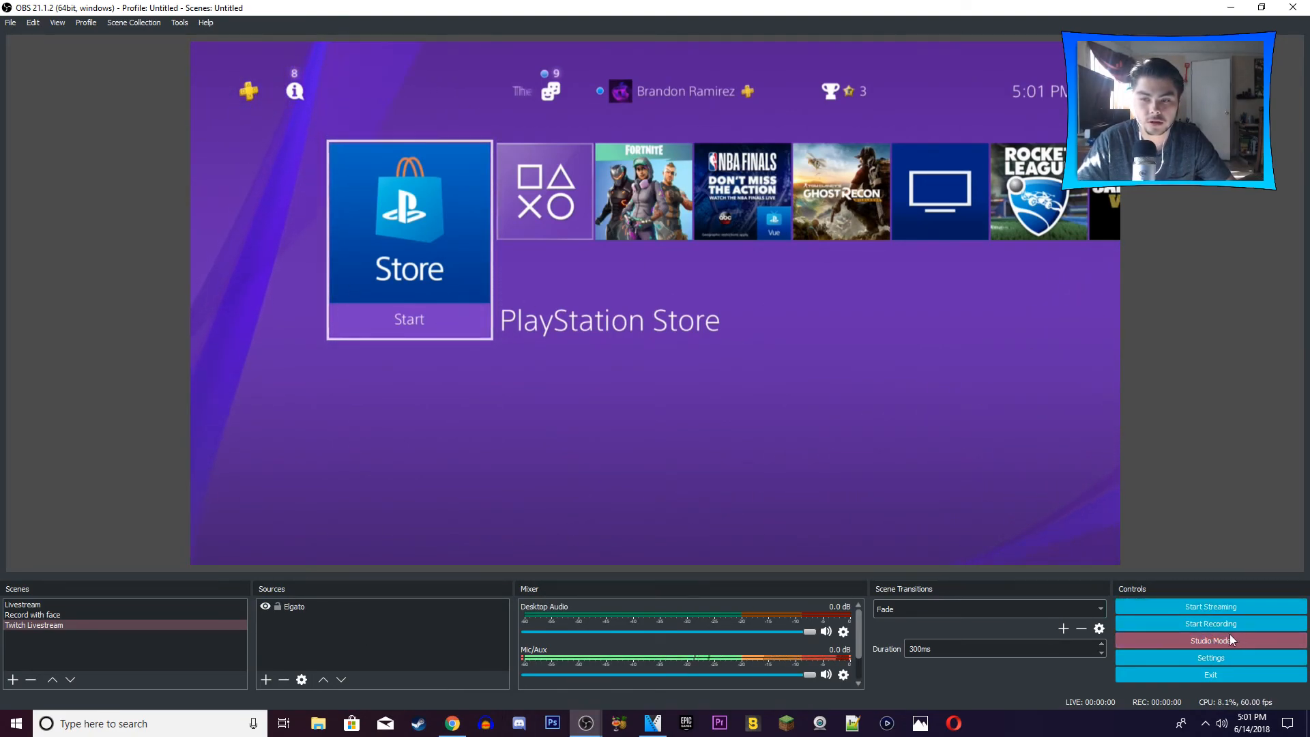
mouse_move(263, 343)
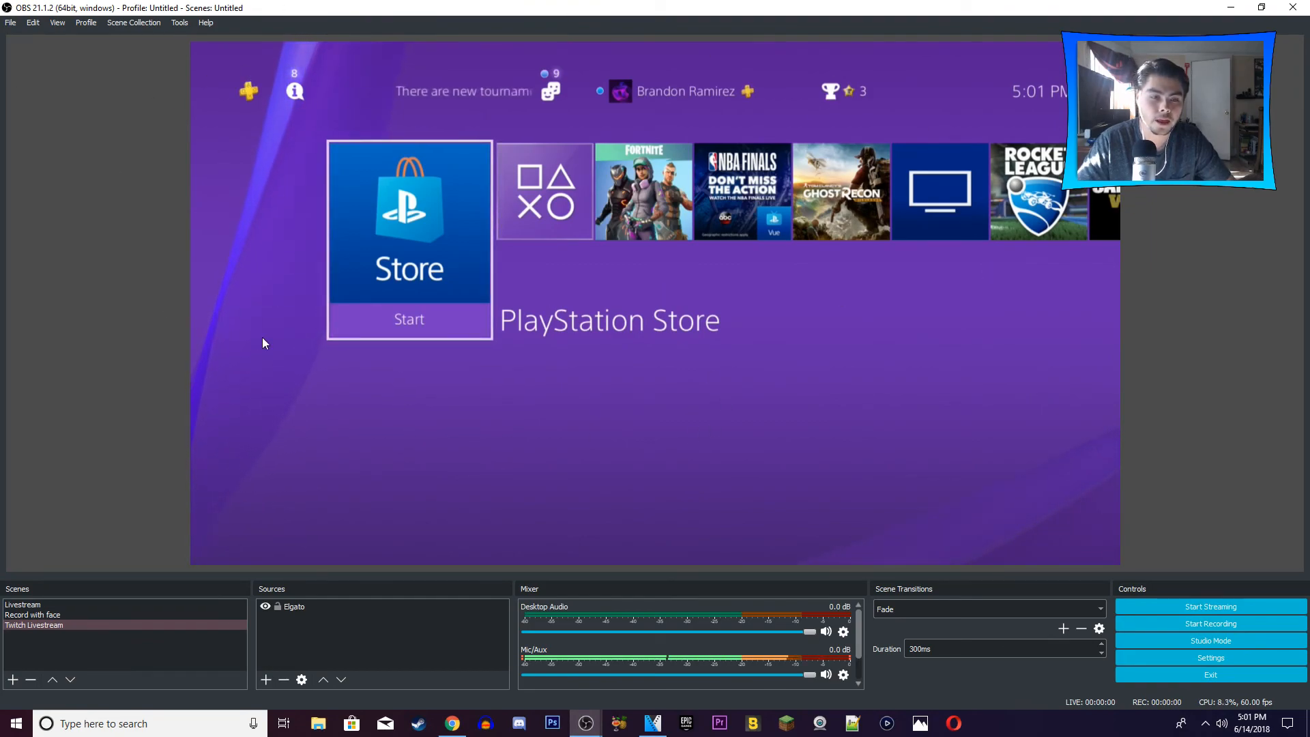